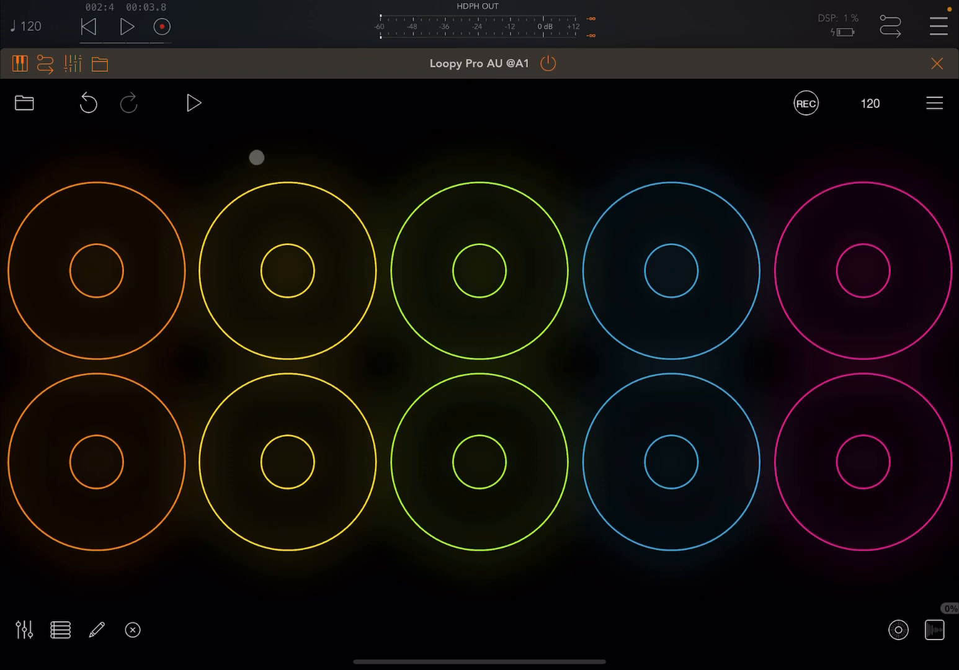
Open the Ruthless Tortellini project from Projects, proceeding past the Unsaved Changes prompt
left_click(23, 102)
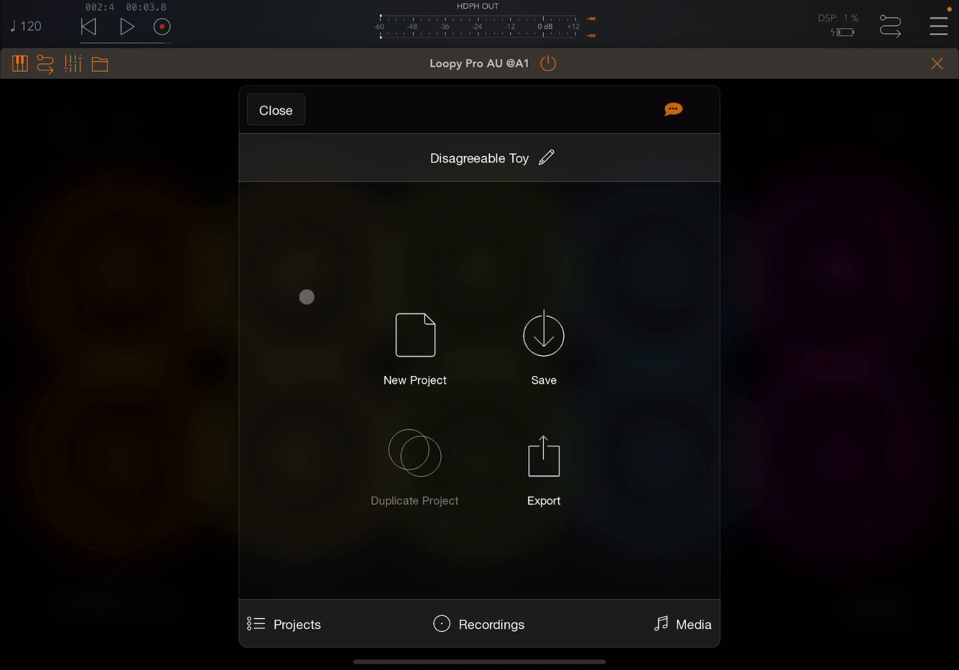
mouse_move(315, 598)
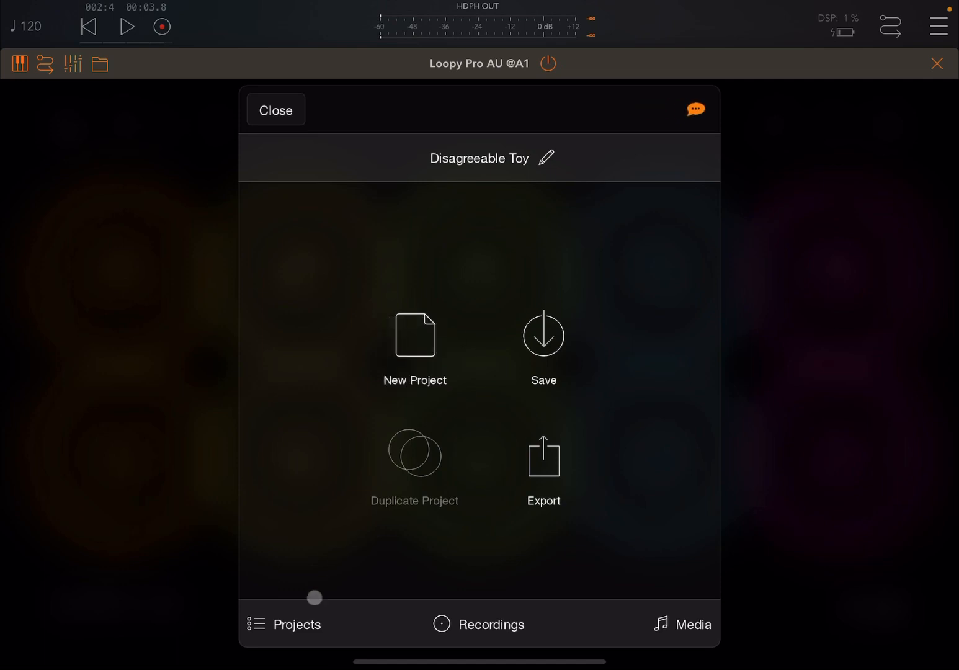
left_click(415, 335)
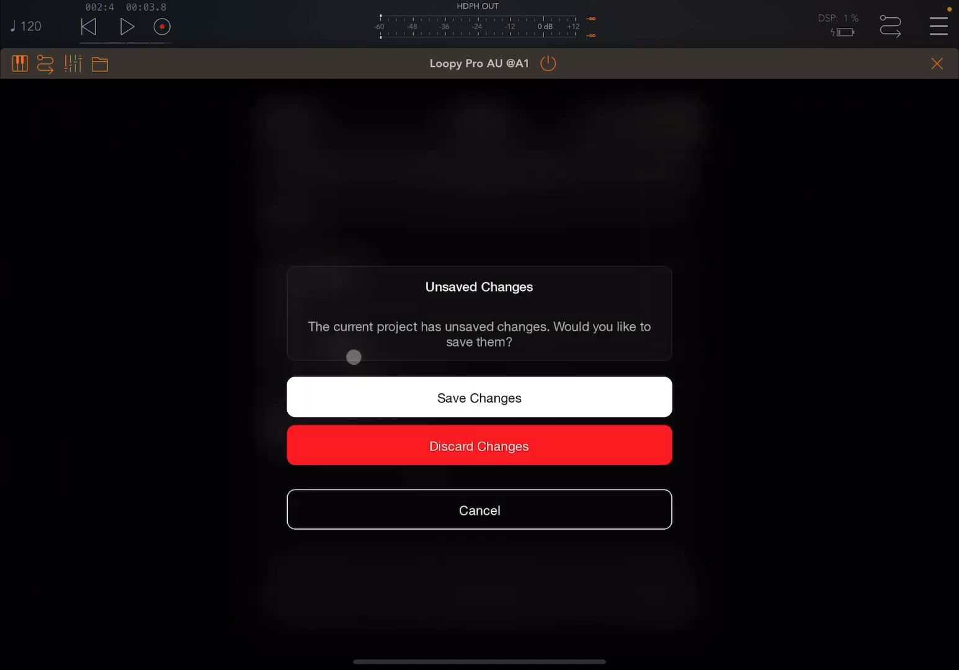
left_click(479, 446)
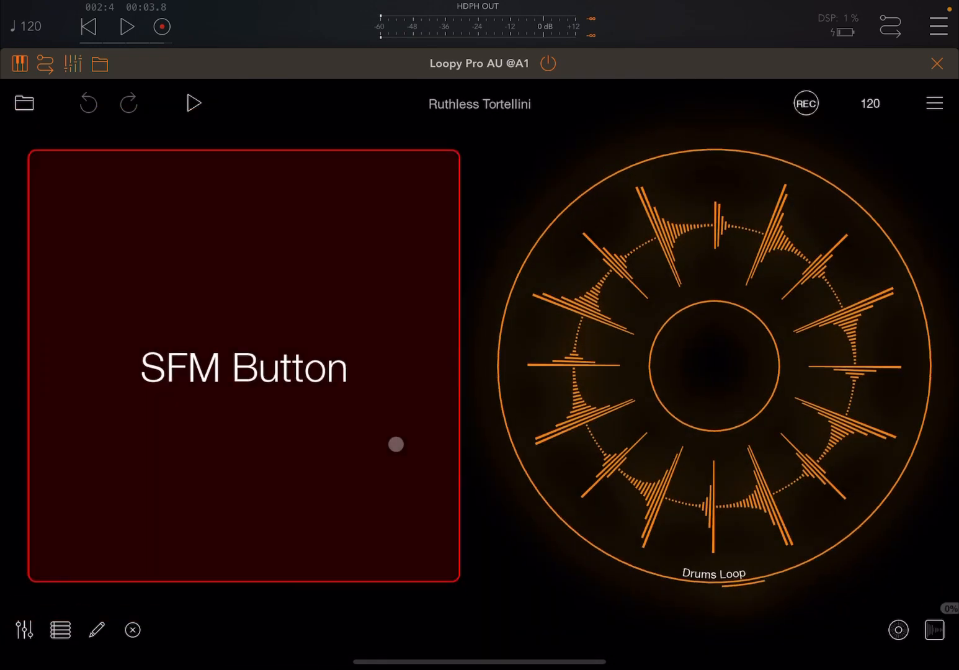
left_click(97, 630)
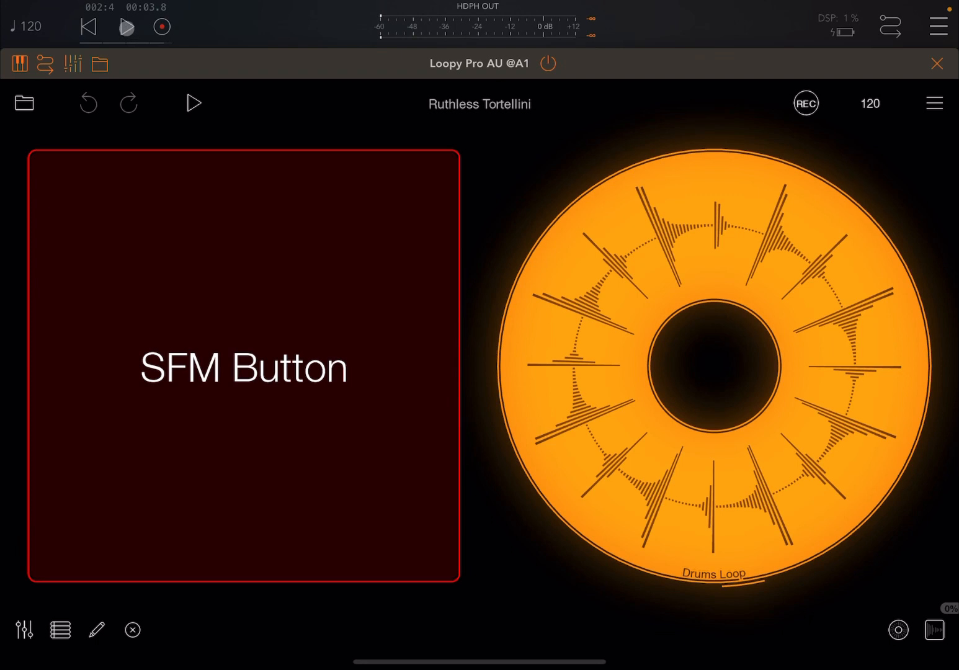
left_click(194, 103)
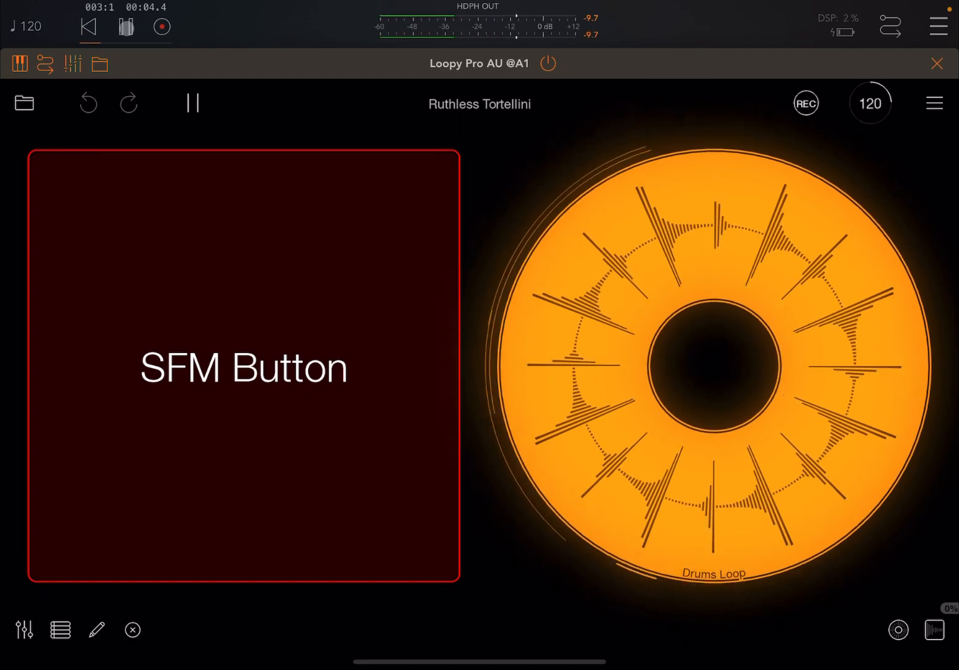
left_click(191, 103)
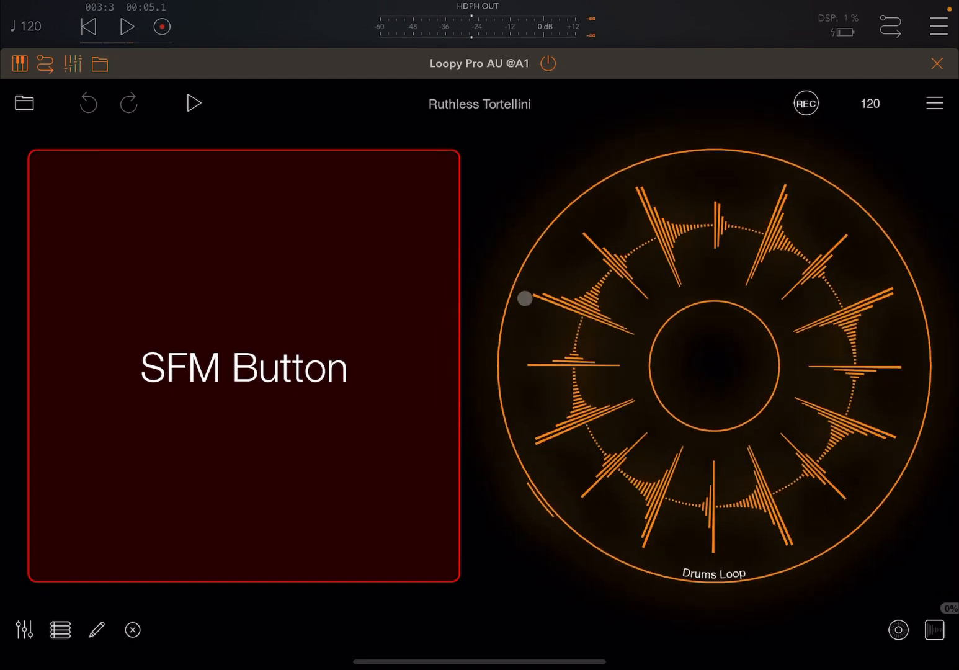
Import PianoNote.wav from the Audio files folder into the new loop beside Drums Loop
left_click(96, 631)
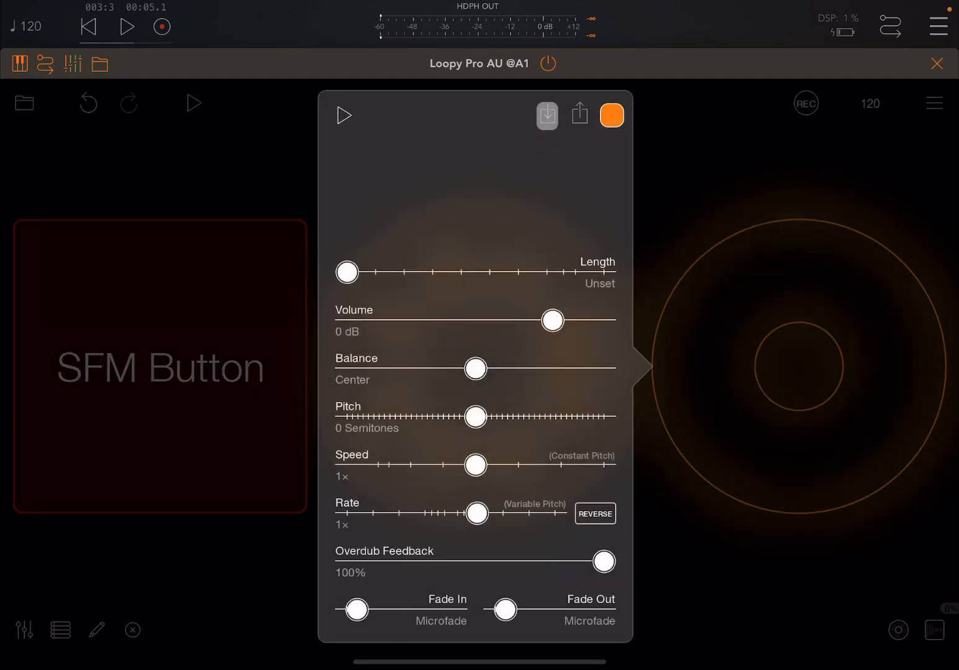
left_click(546, 115)
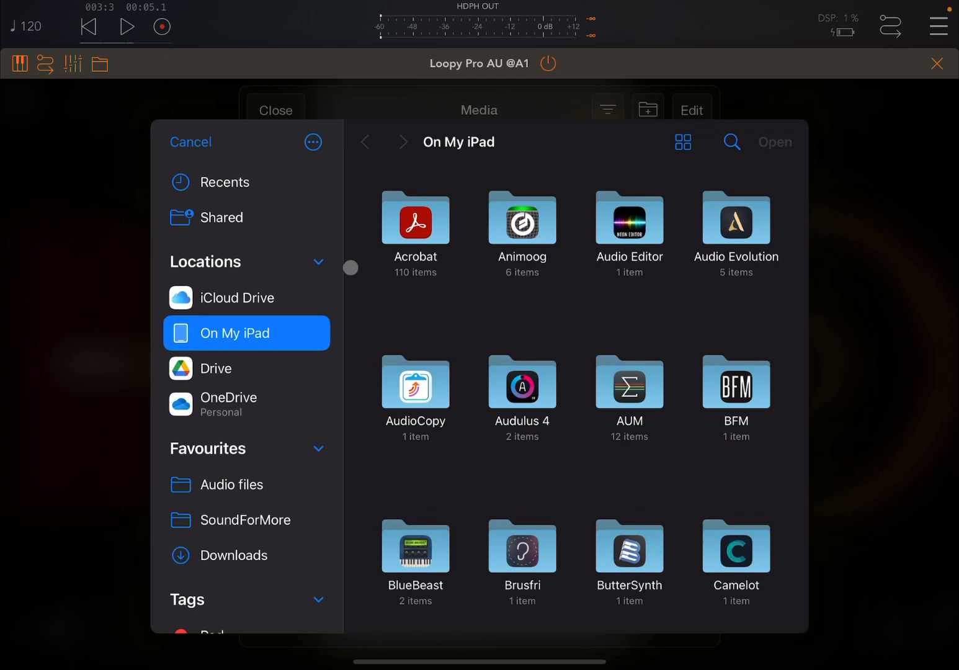
left_click(245, 482)
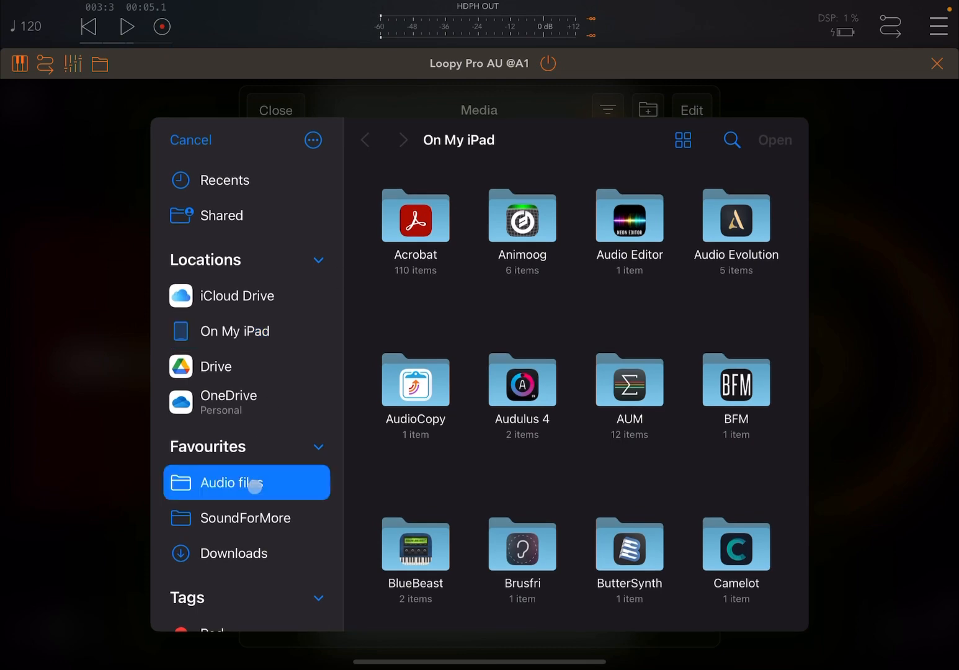
left_click(234, 482)
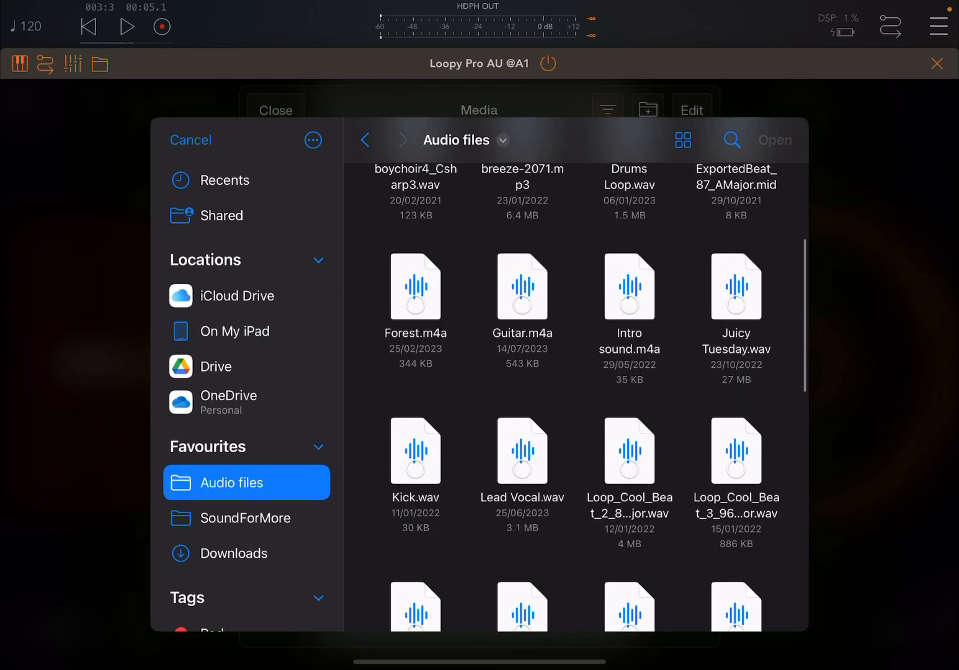
scroll("down", 3)
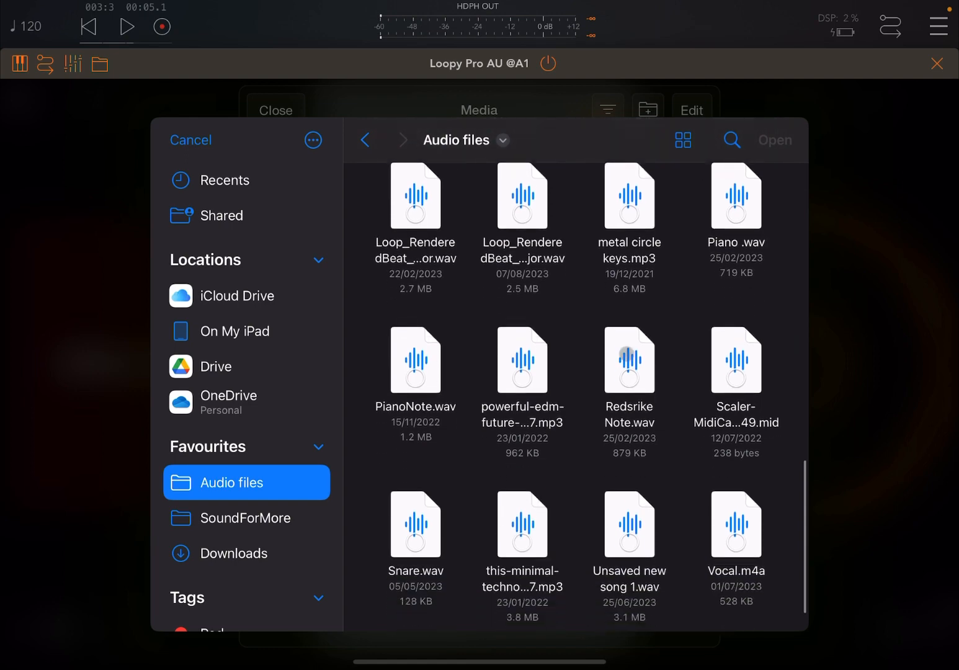
left_click(415, 360)
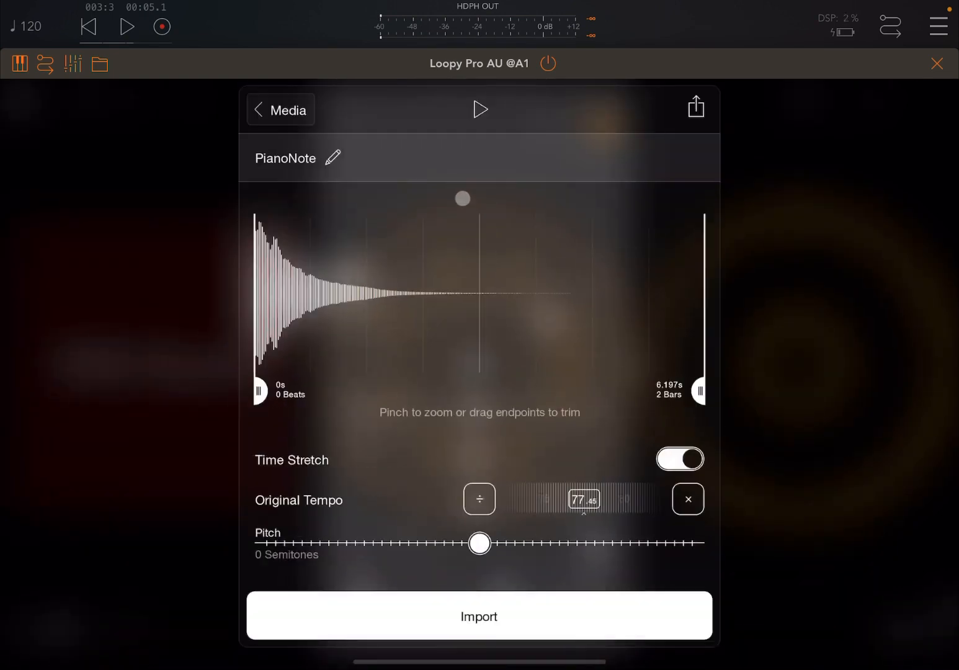
left_click(479, 109)
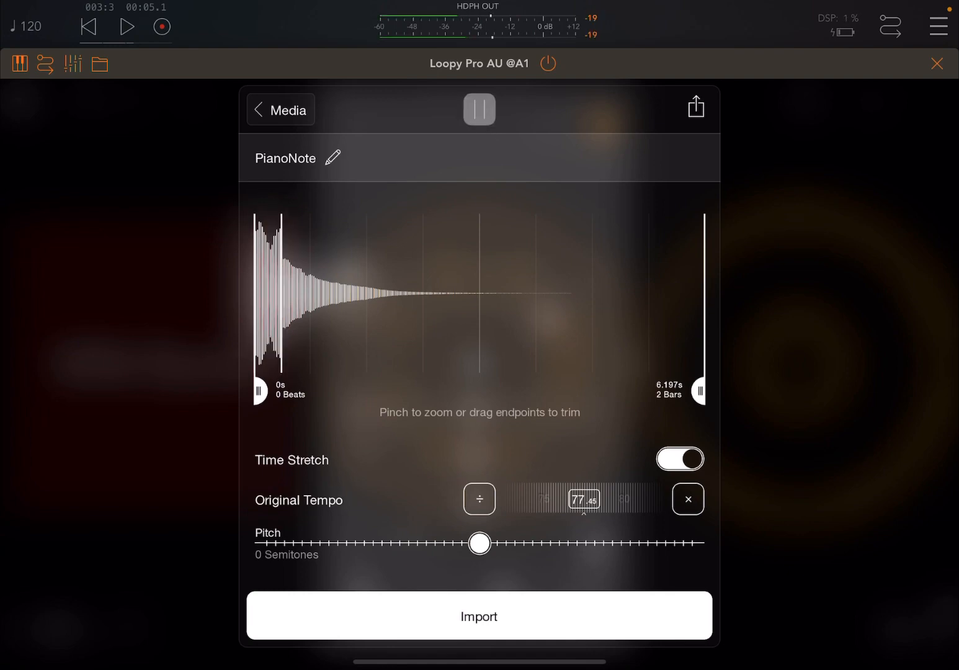
left_click(479, 109)
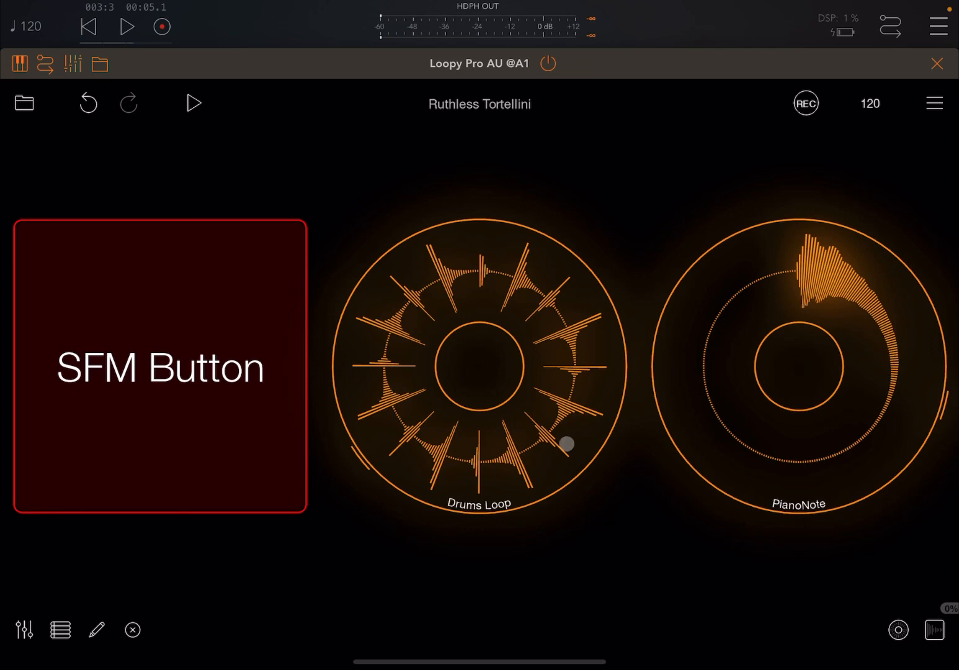
Add a Solo clip action to the SFM Button's press gesture targeting Drums Loop
left_click(97, 631)
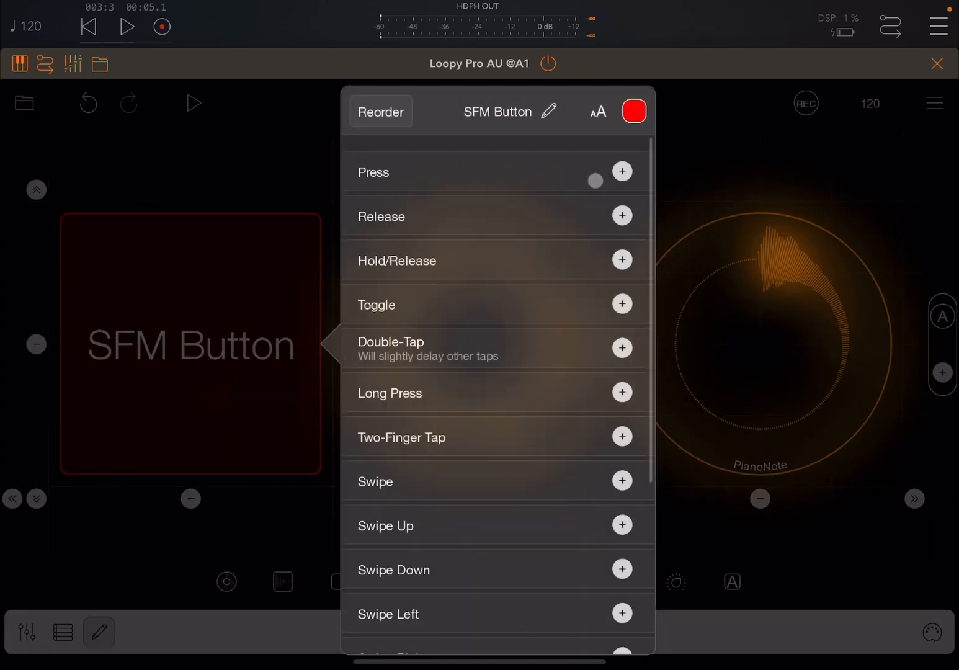
left_click(623, 172)
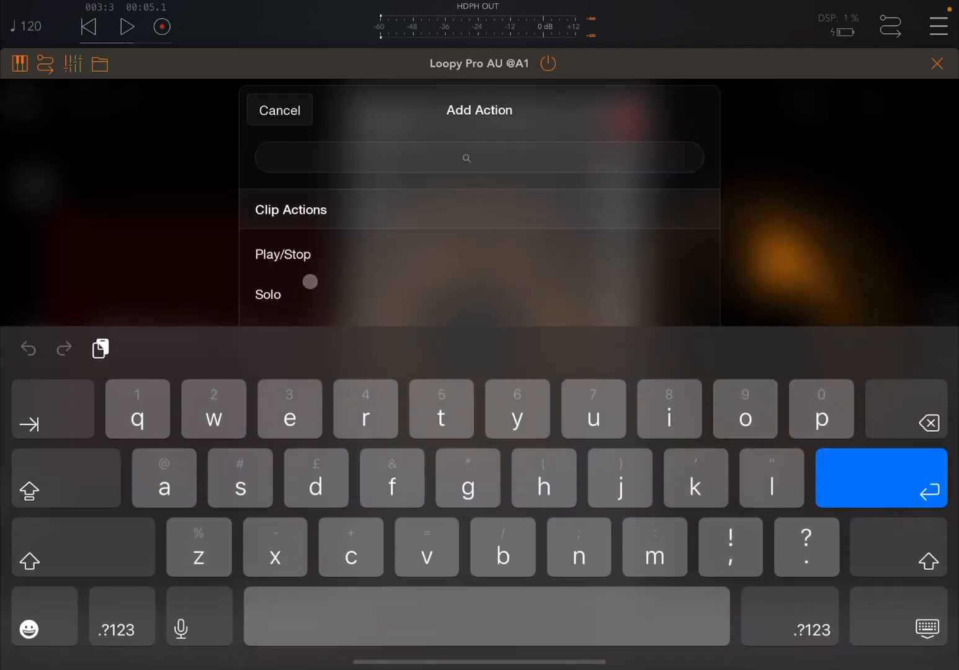
left_click(268, 294)
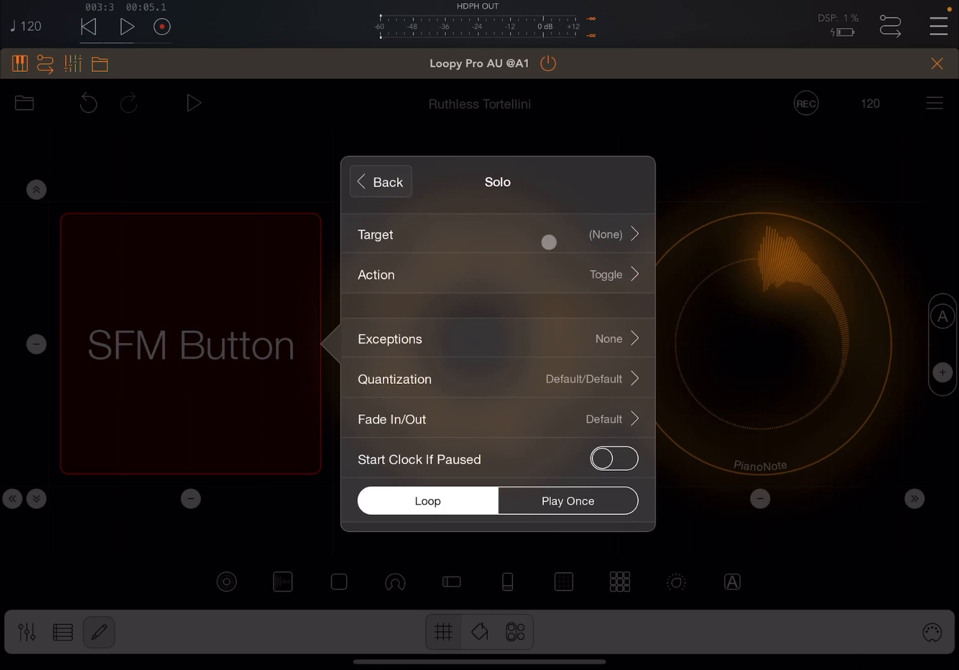
left_click(496, 234)
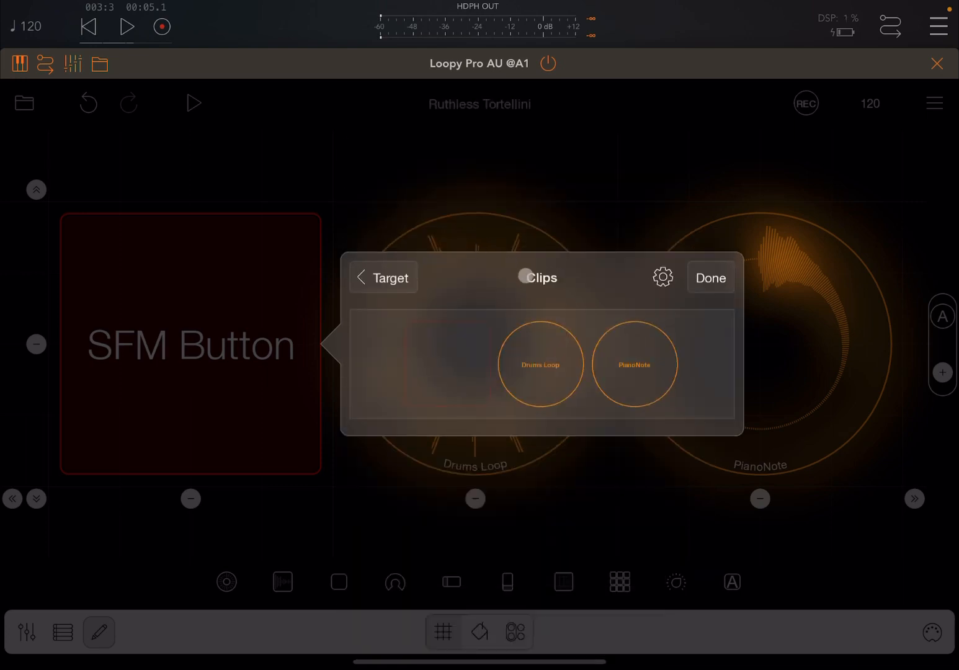
left_click(540, 365)
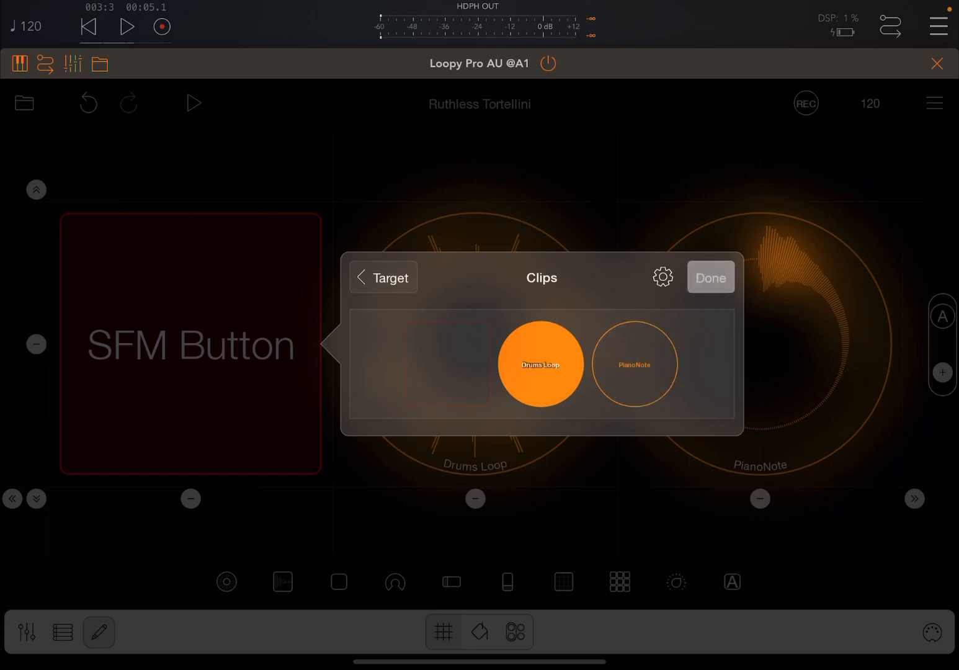
left_click(383, 277)
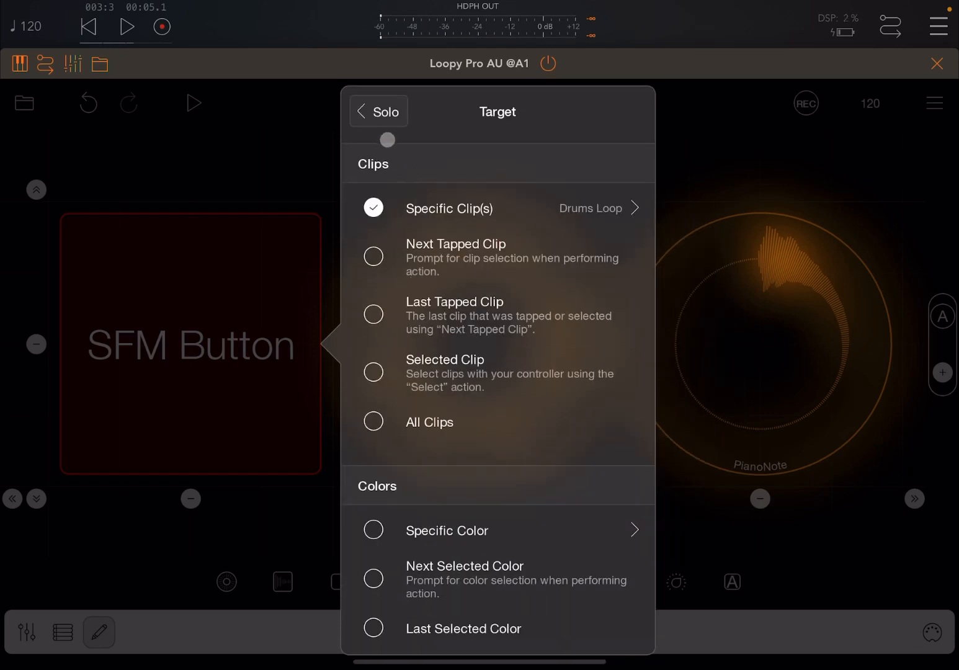
left_click(378, 112)
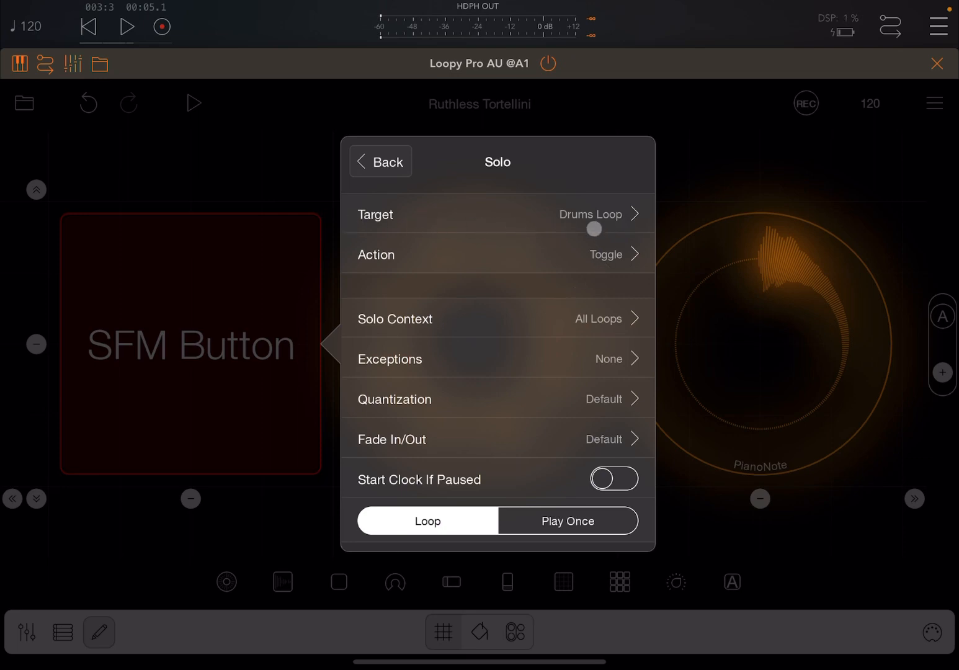
Set the solo action's behaviour to Toggle and return to the play surface
left_click(497, 254)
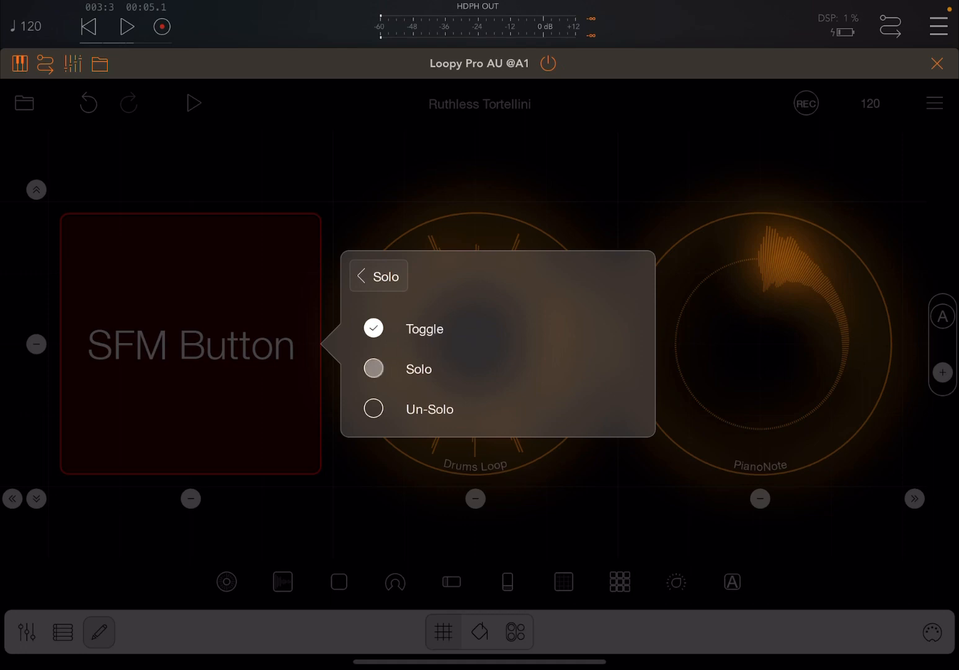
left_click(419, 369)
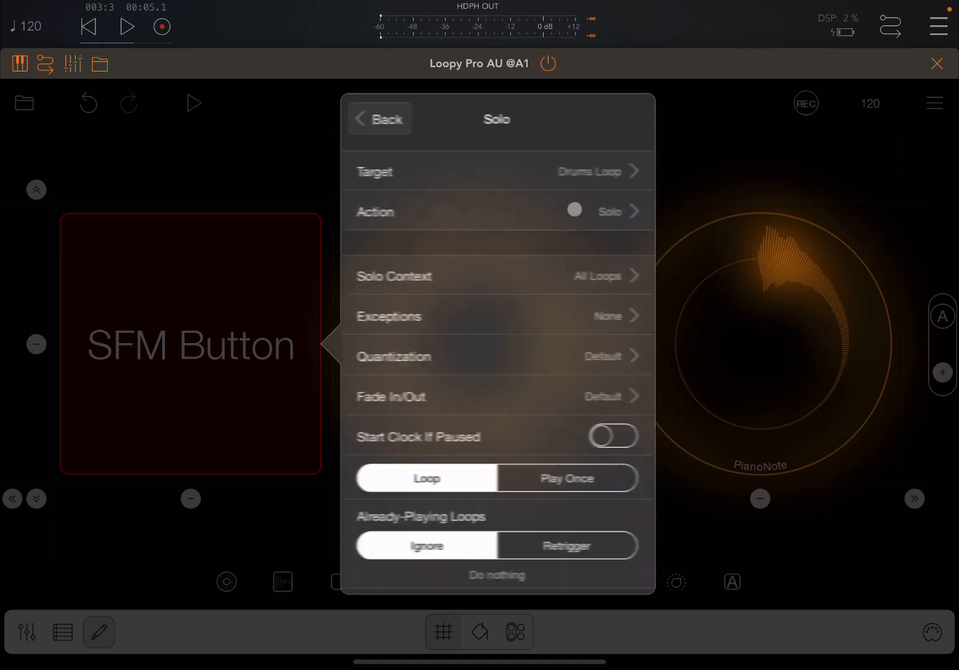
left_click(573, 210)
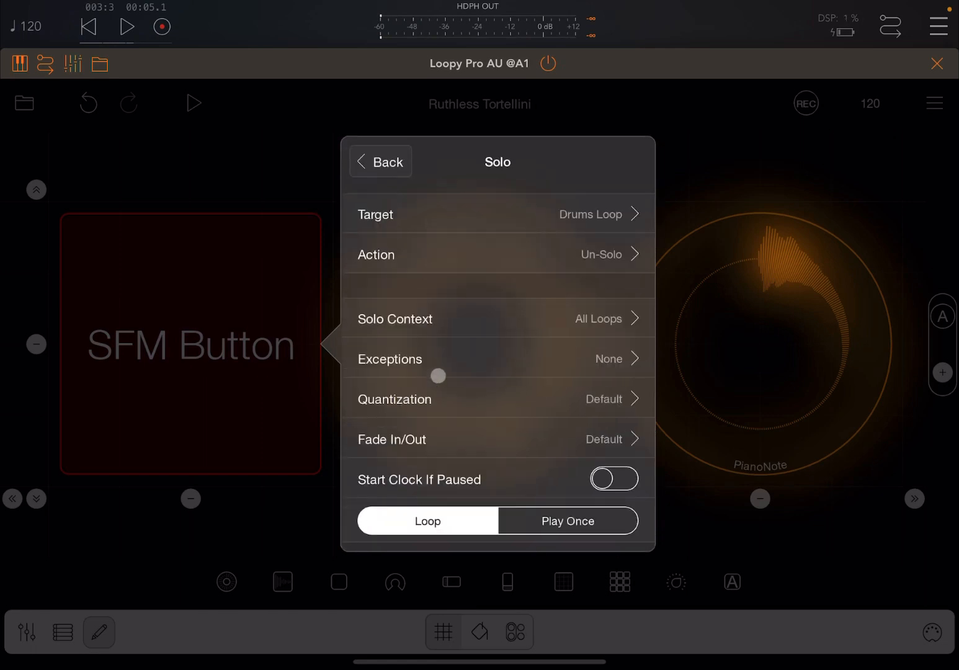
left_click(497, 255)
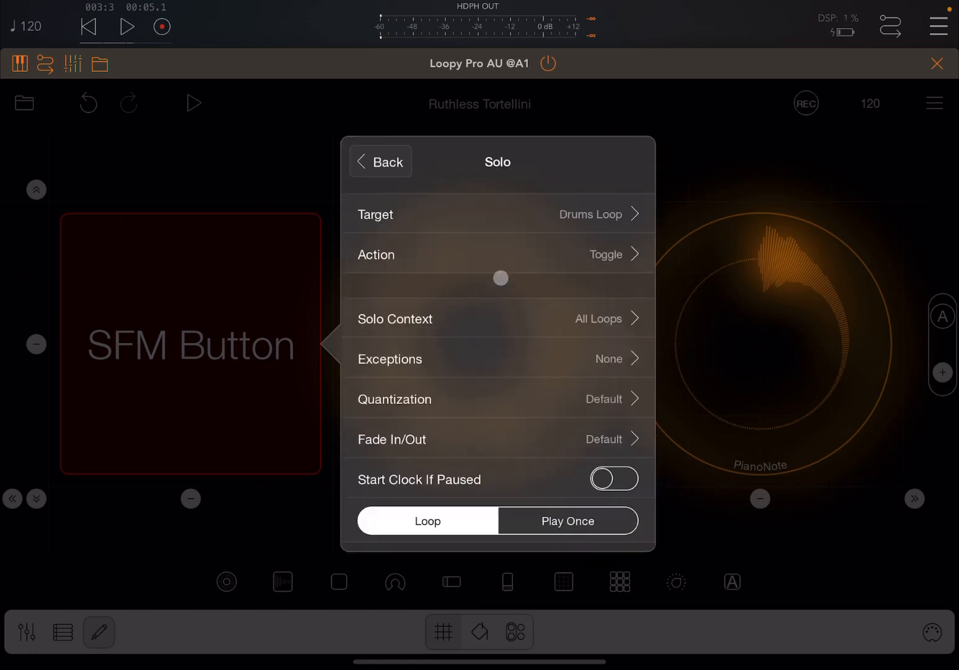
left_click(380, 161)
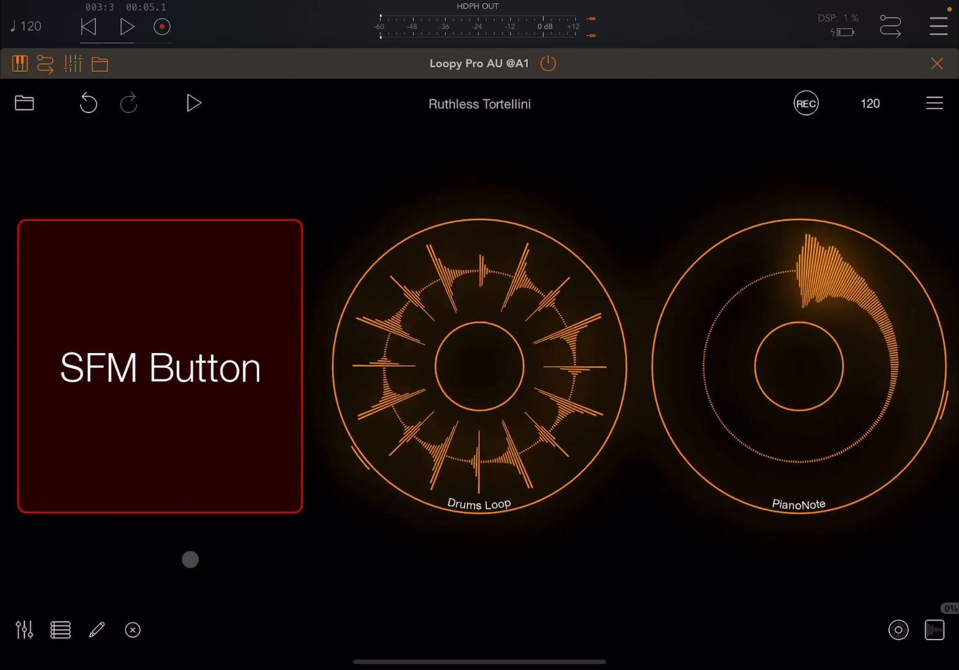
left_click(158, 366)
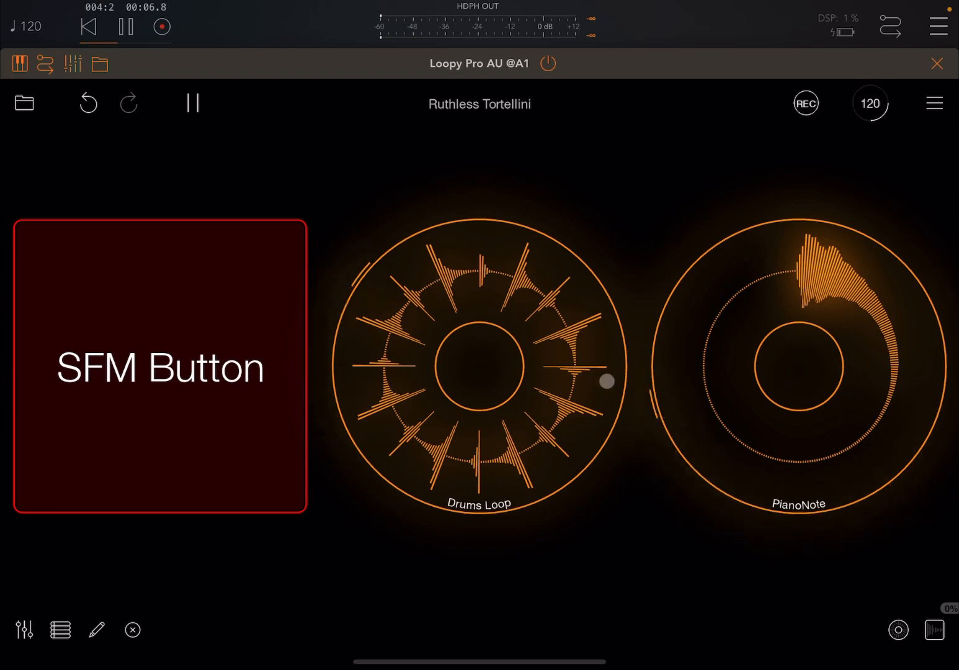
left_click(158, 368)
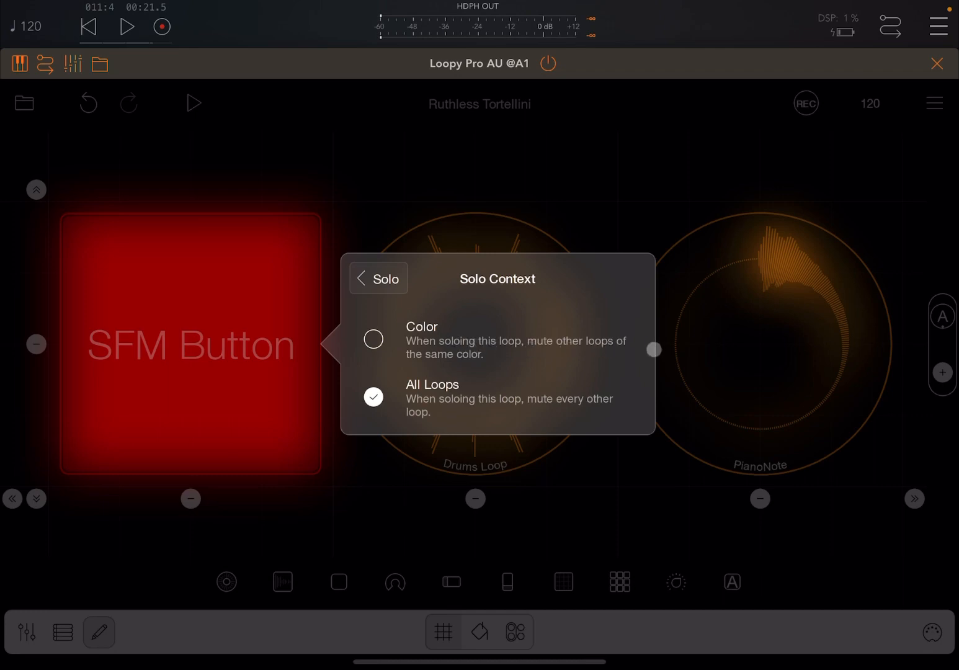
Set the button's Solo Context to Color so only same-colour loops are muted
left_click(372, 339)
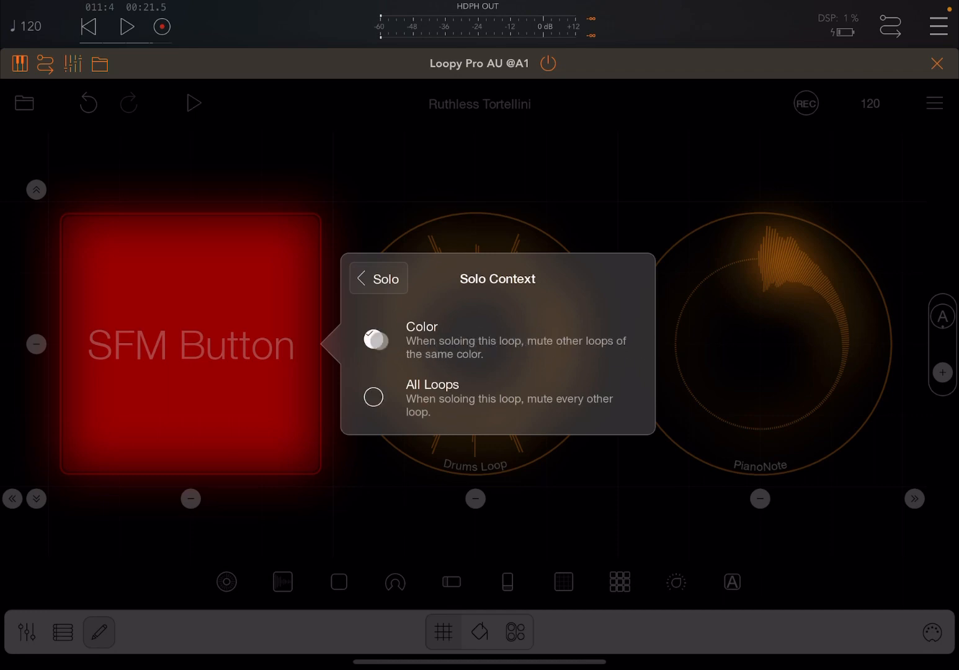
left_click(377, 278)
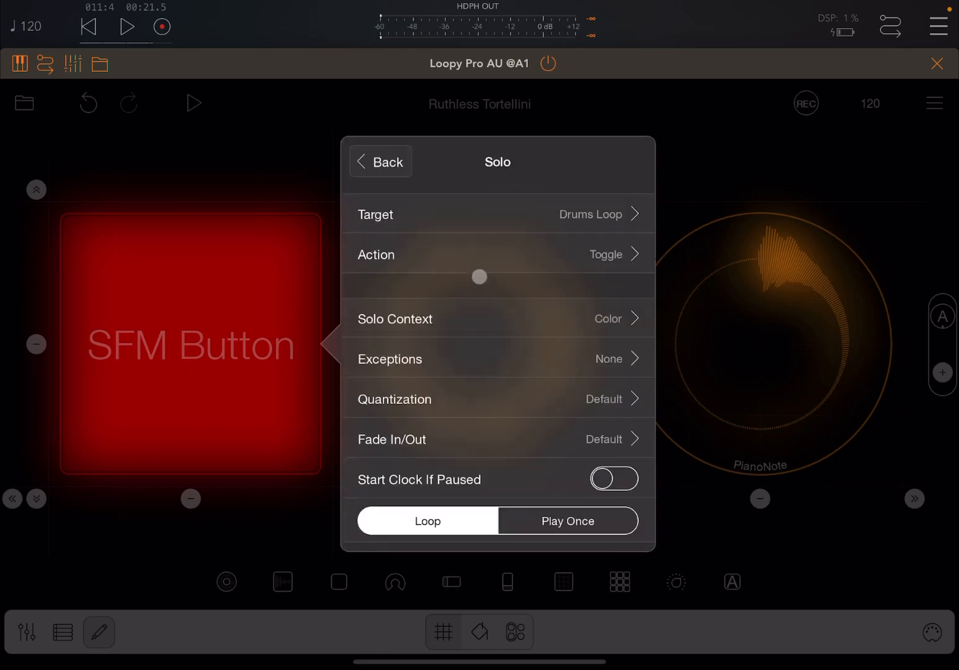
left_click(380, 161)
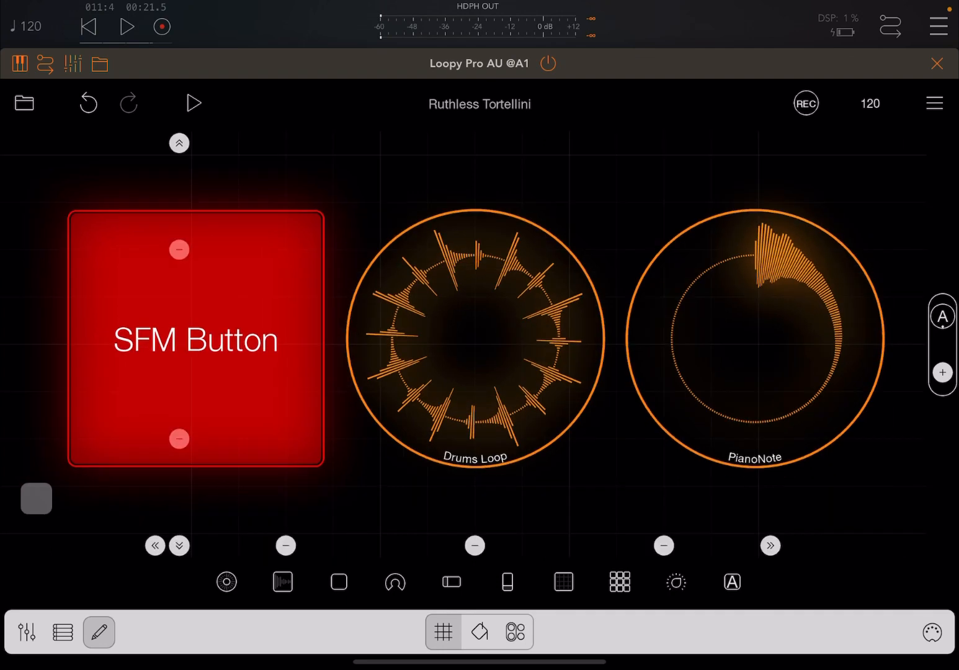
Add a lime clip under Drums Loop and browse to the Audio files folder for it
left_click(226, 582)
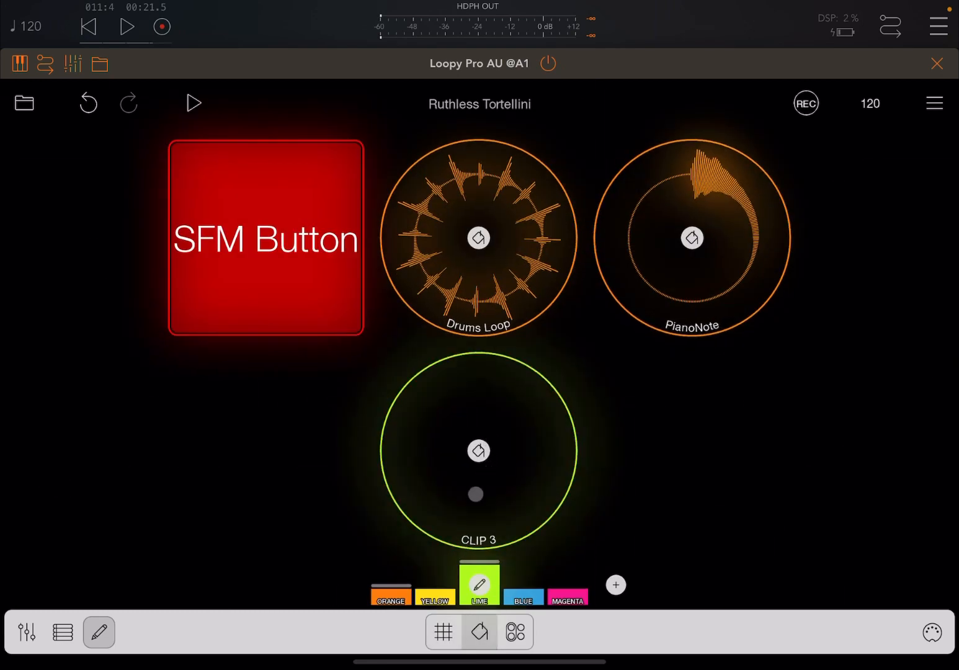
left_click(442, 632)
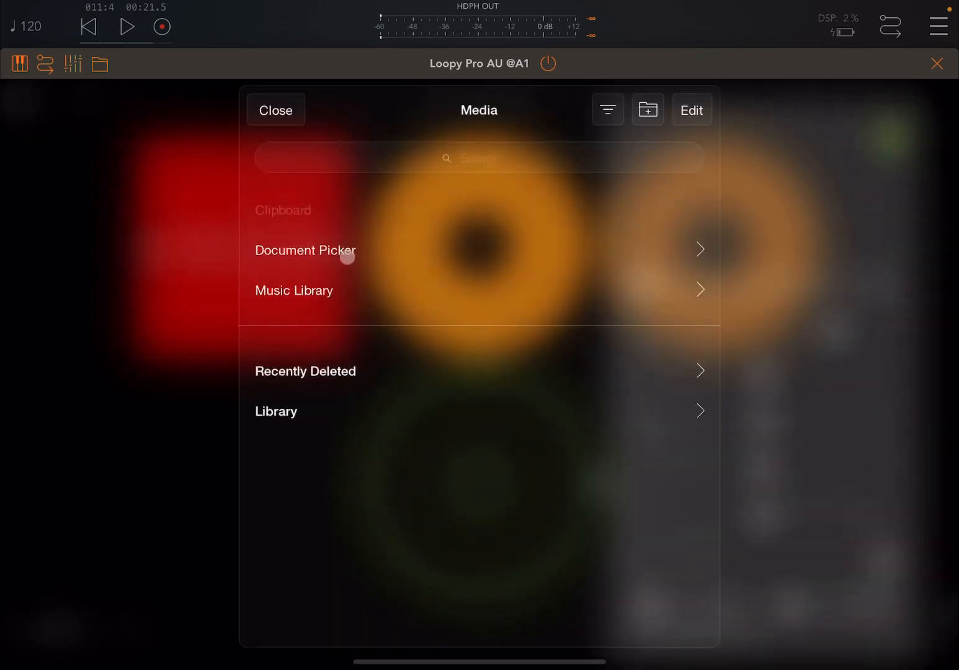
left_click(306, 250)
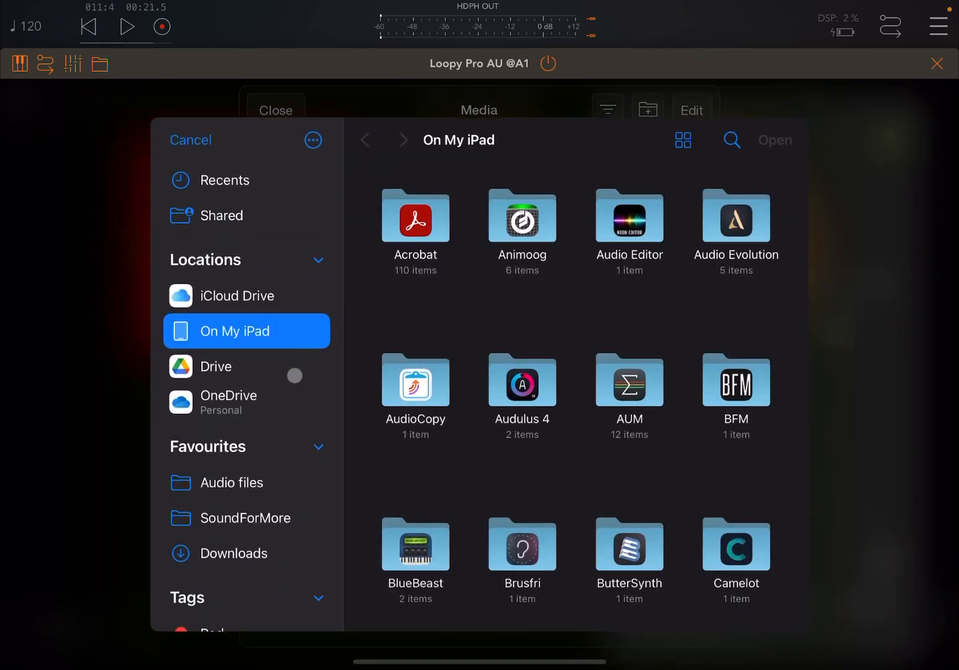
left_click(246, 483)
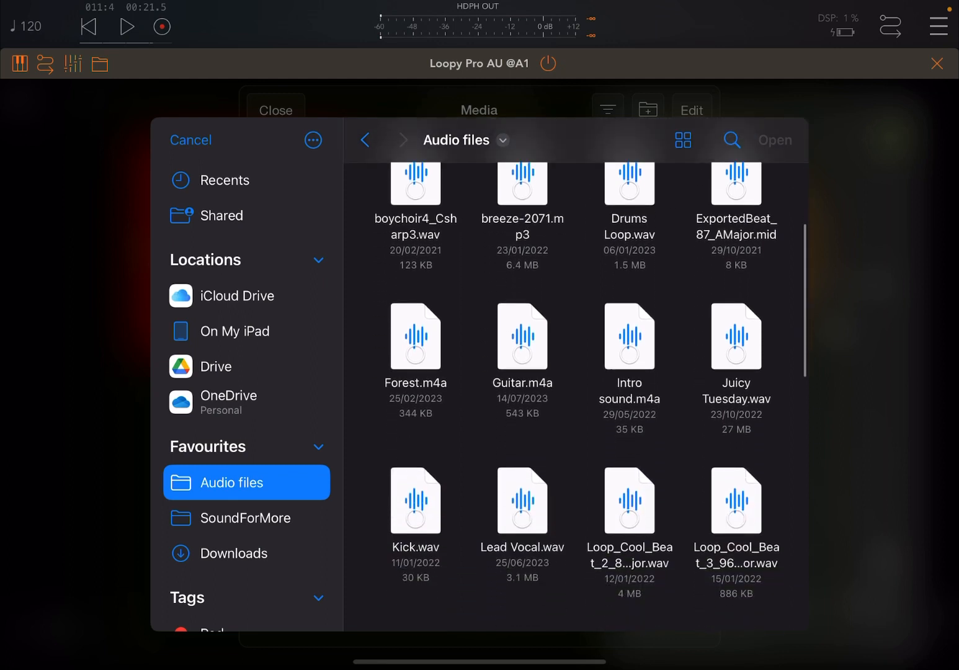
Import Loop_Cool_Beat_4_90_CMinor into the lime clip
scroll("down", 3)
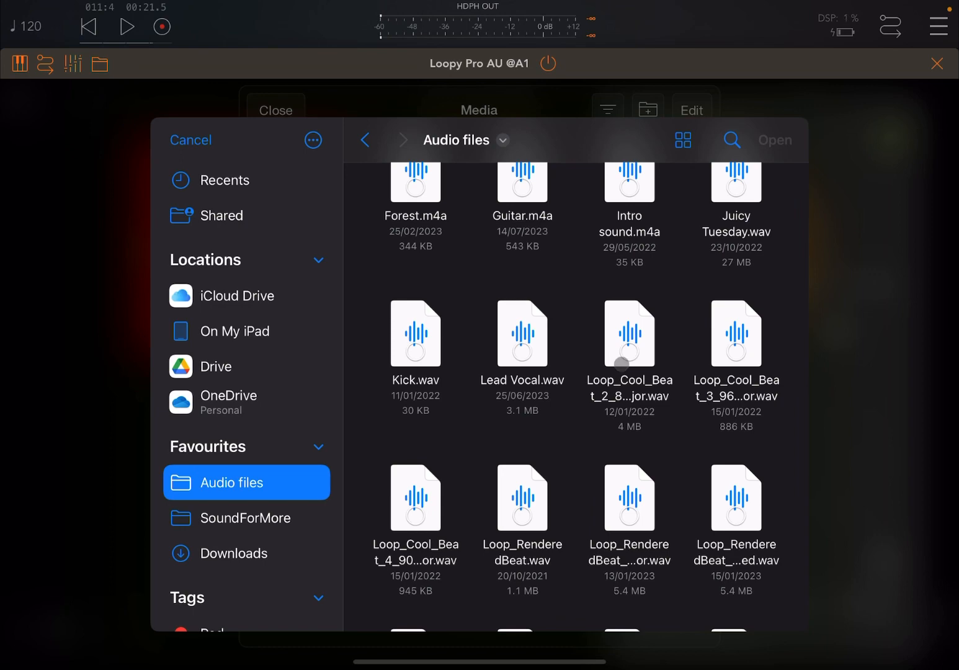
scroll("down", 3)
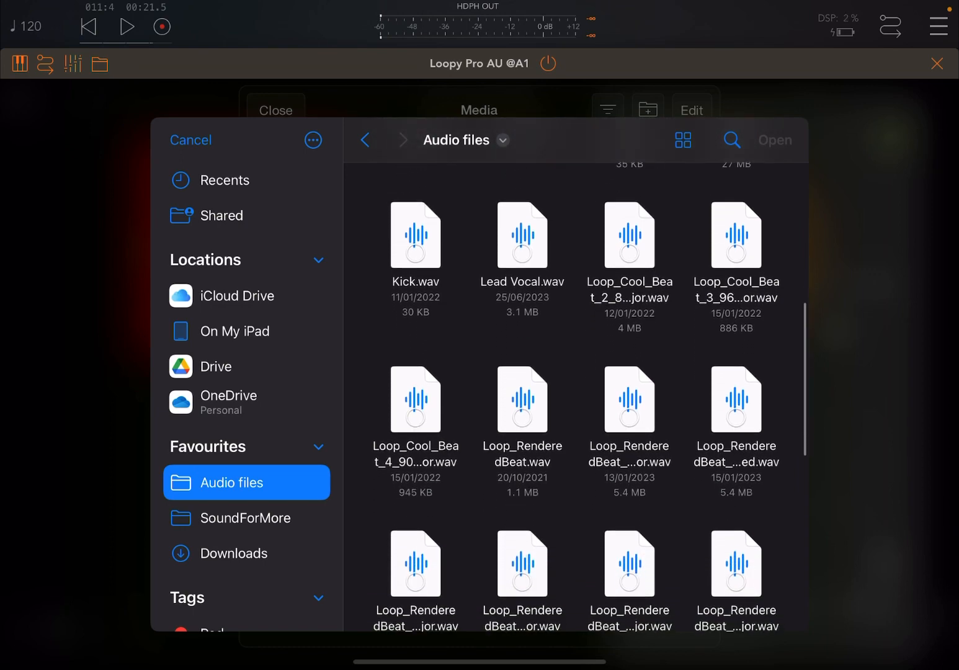
left_click(415, 400)
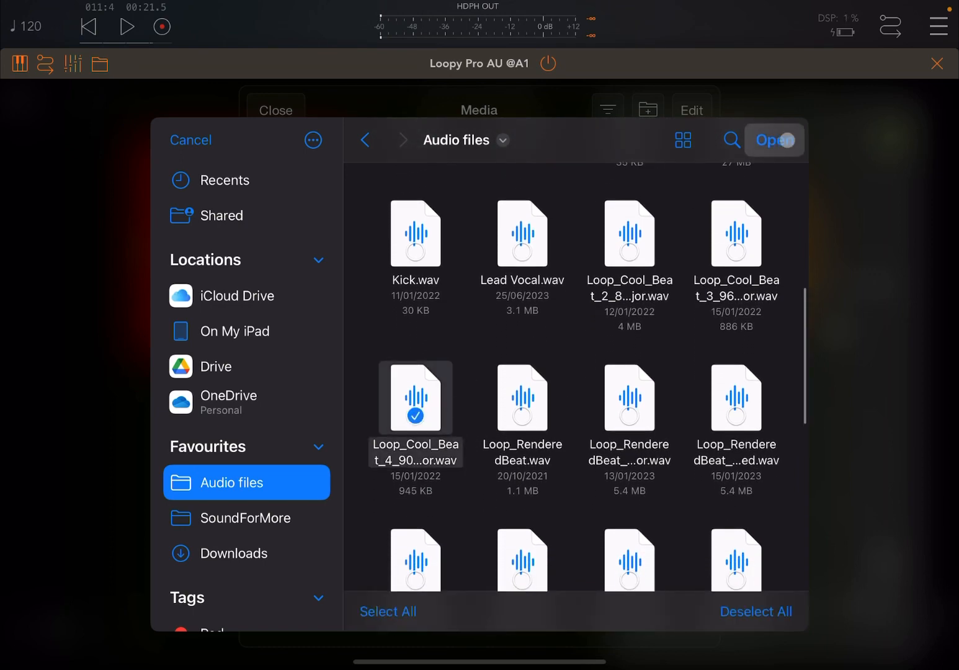
left_click(774, 139)
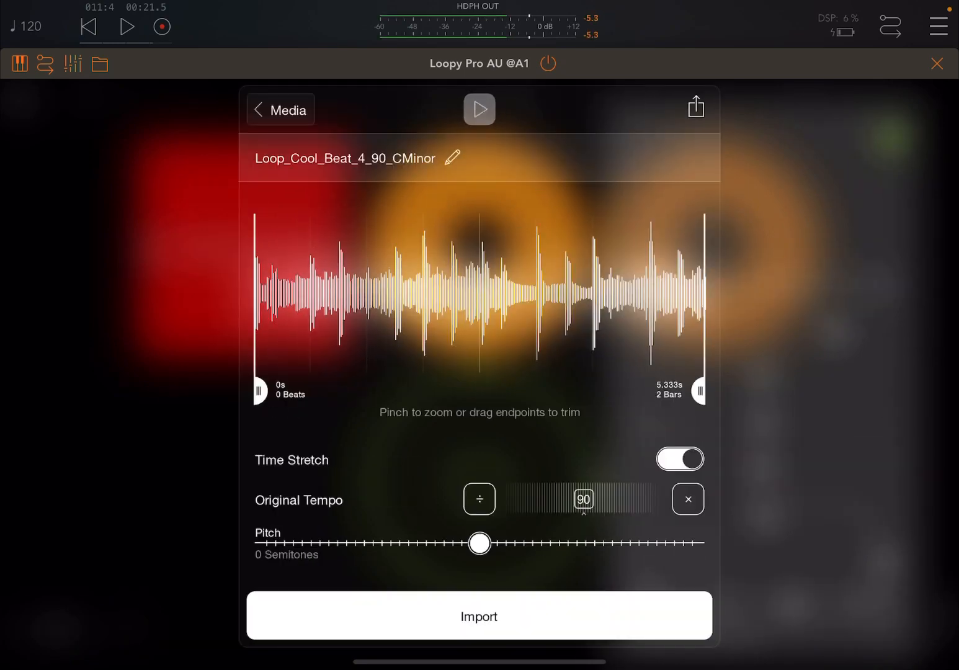
left_click(479, 616)
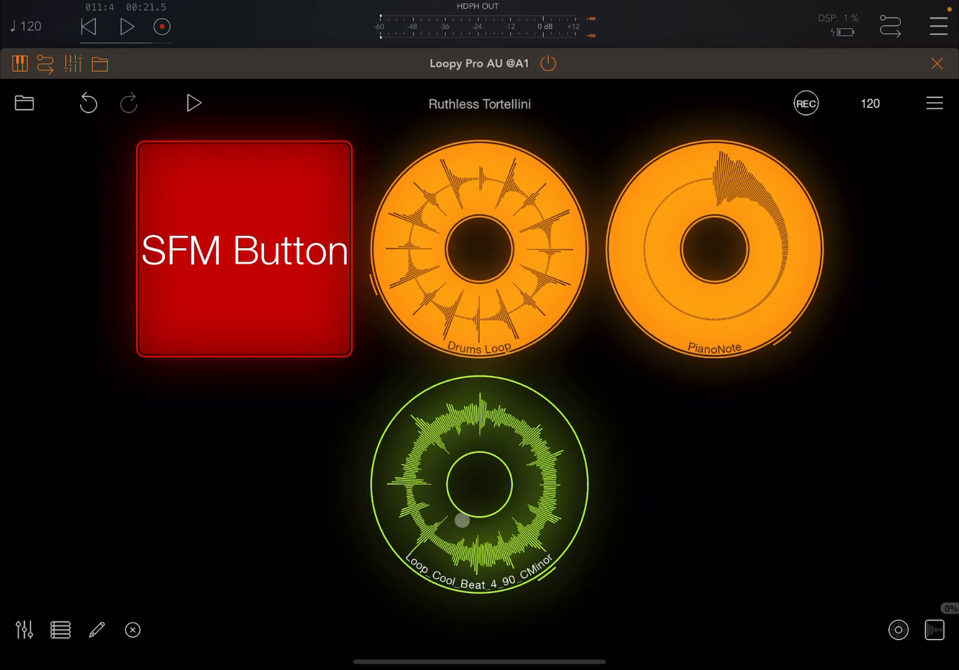
left_click(129, 27)
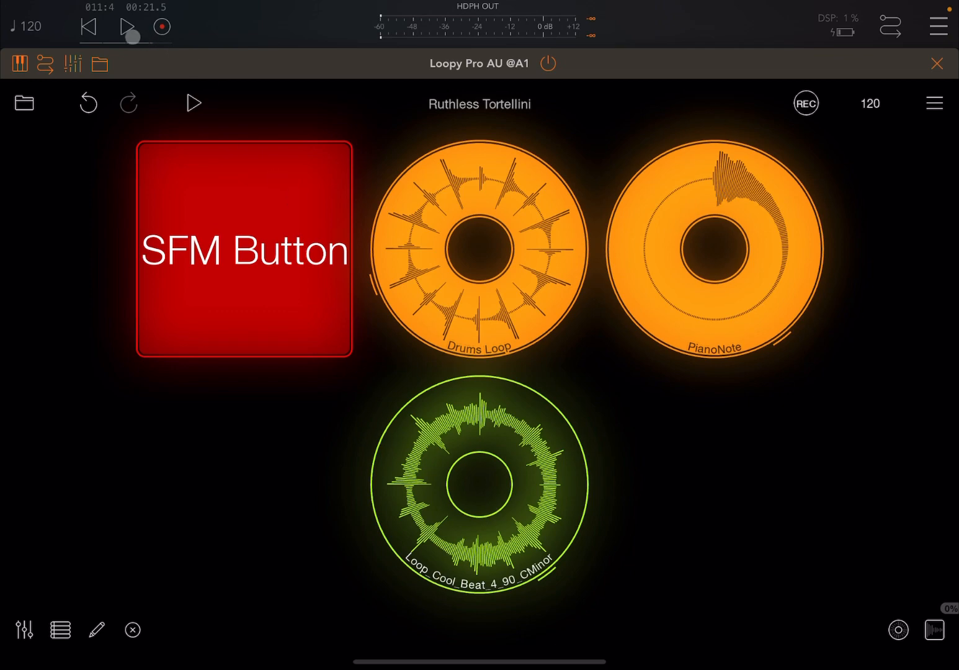
left_click(128, 26)
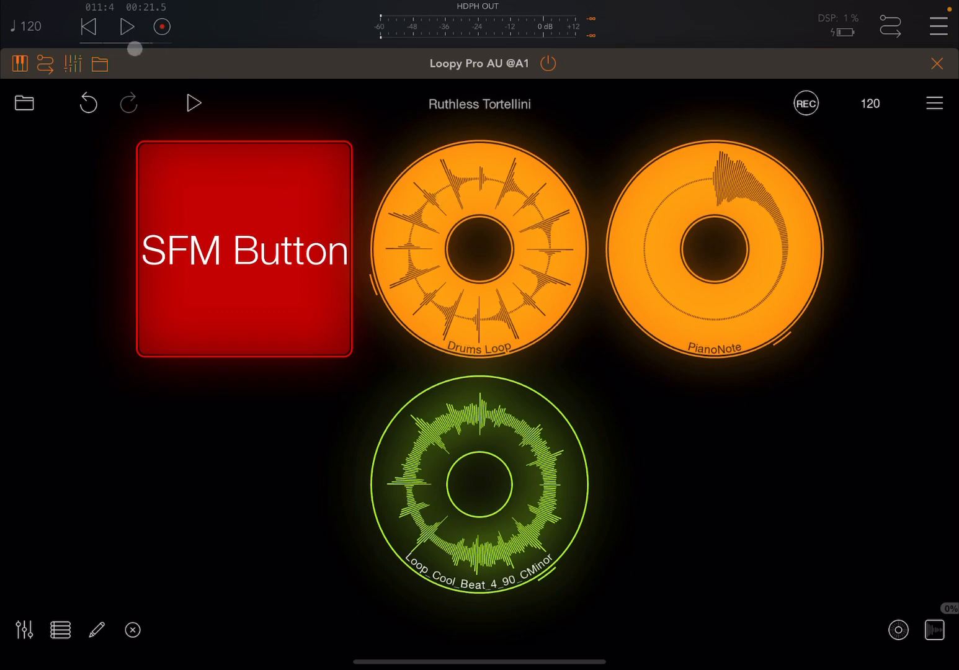
left_click(479, 484)
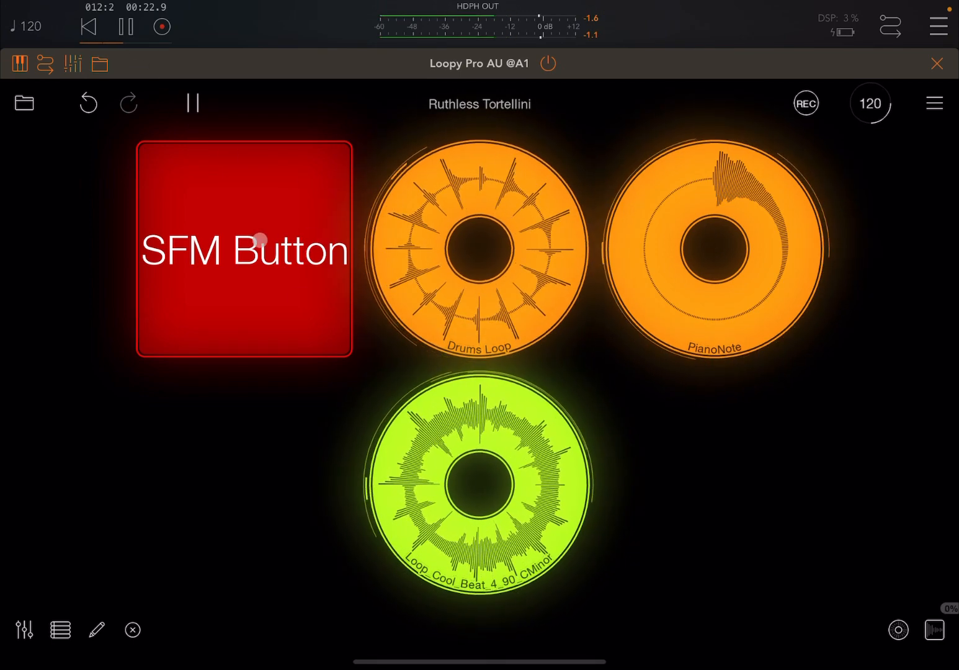
left_click(717, 248)
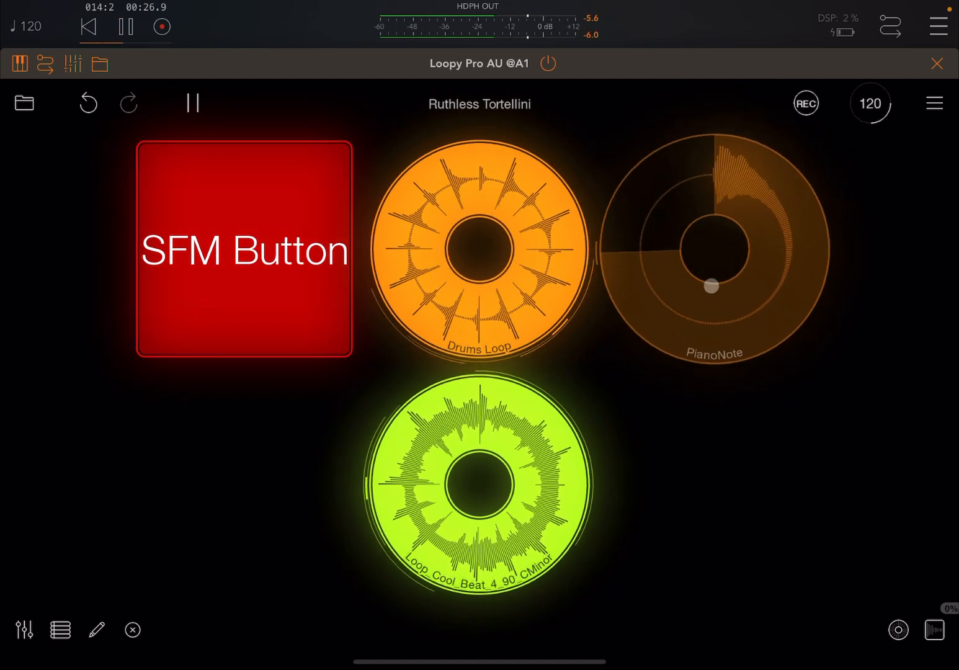
left_click(126, 28)
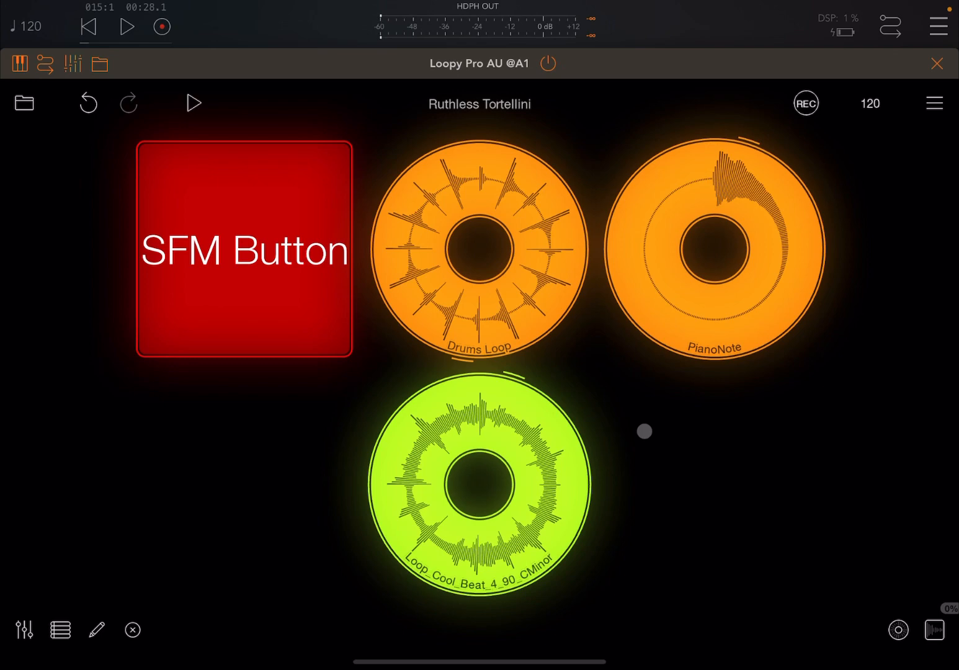
left_click(96, 630)
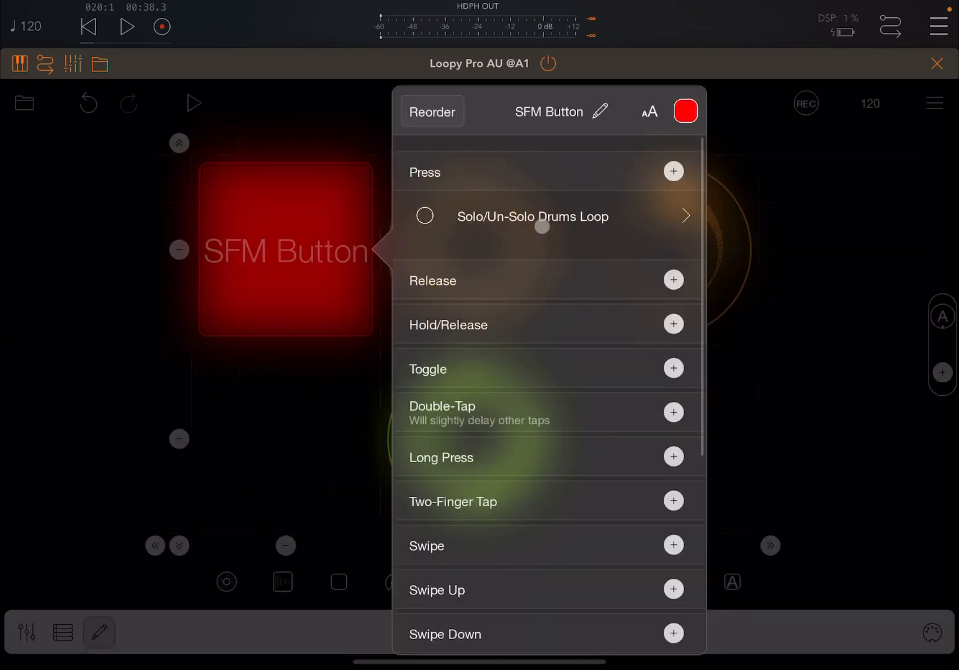
Add a Specific Color exception for Lime to the button's solo action and return to performing
left_click(531, 216)
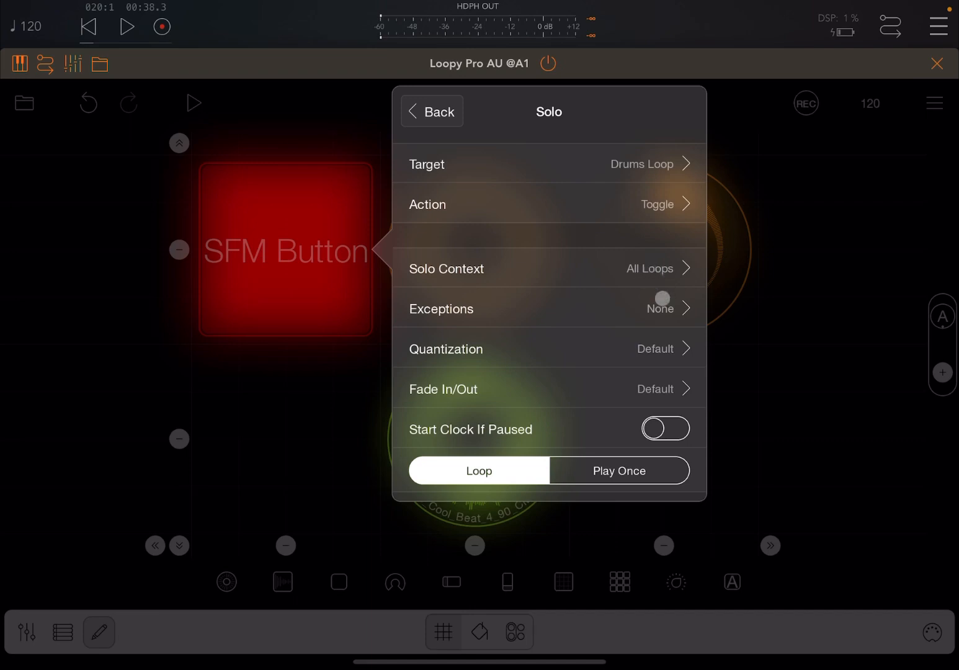
left_click(549, 308)
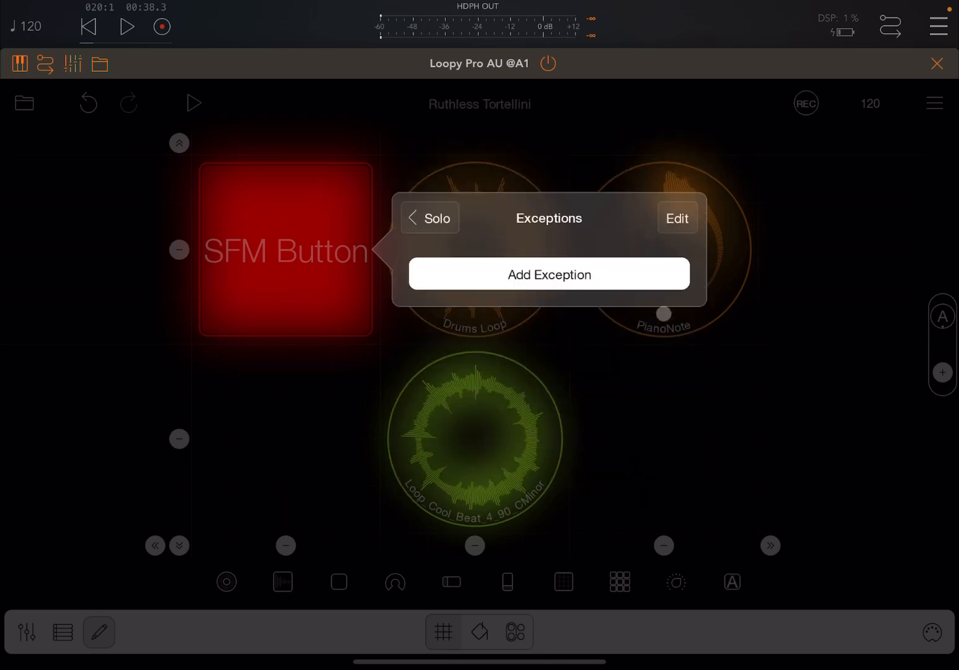
left_click(548, 275)
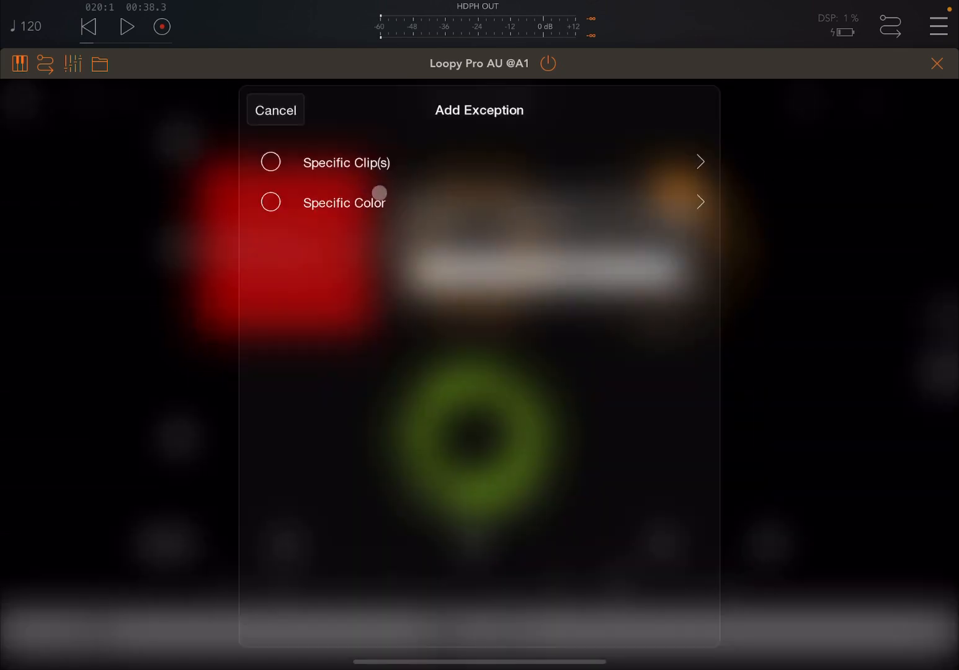
left_click(345, 203)
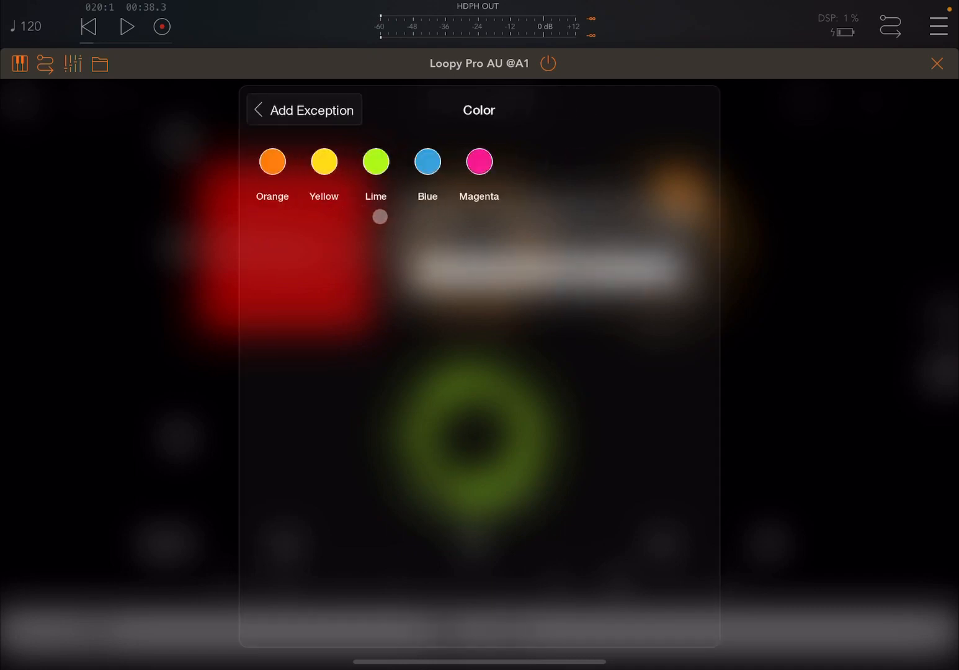
left_click(375, 161)
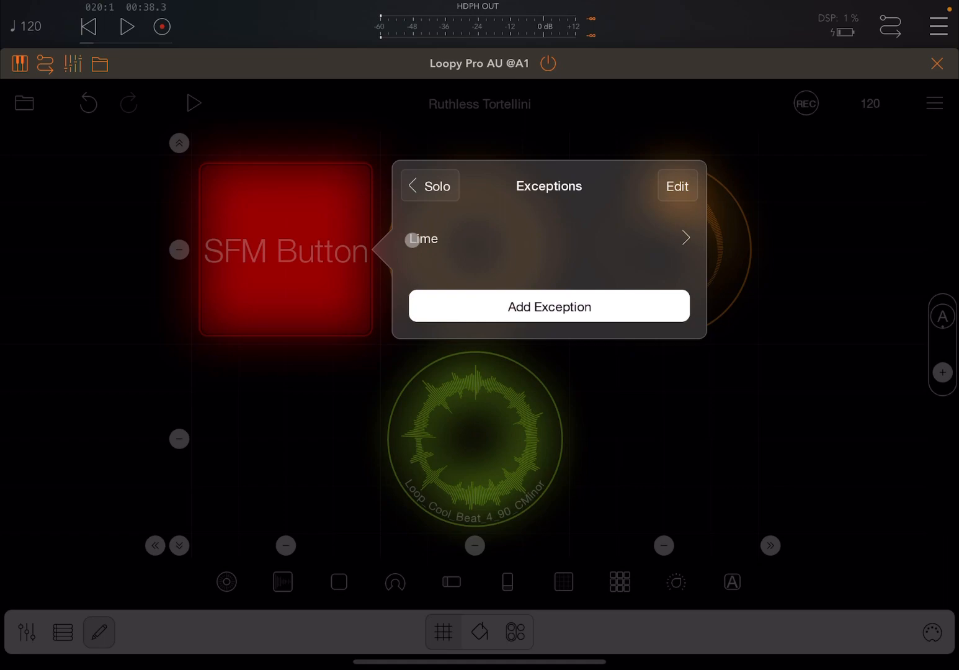
left_click(430, 185)
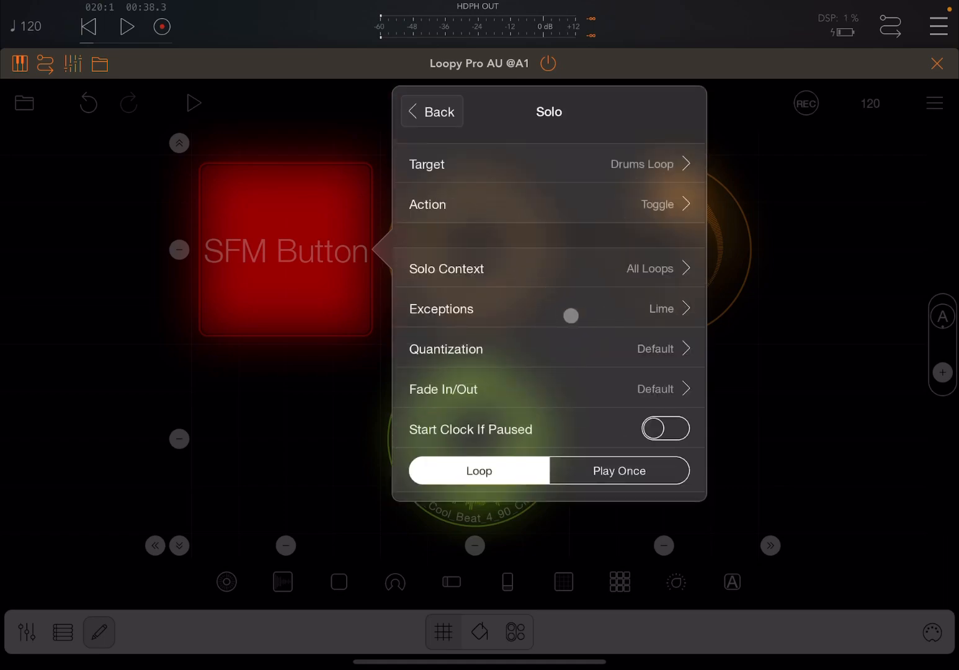
left_click(432, 112)
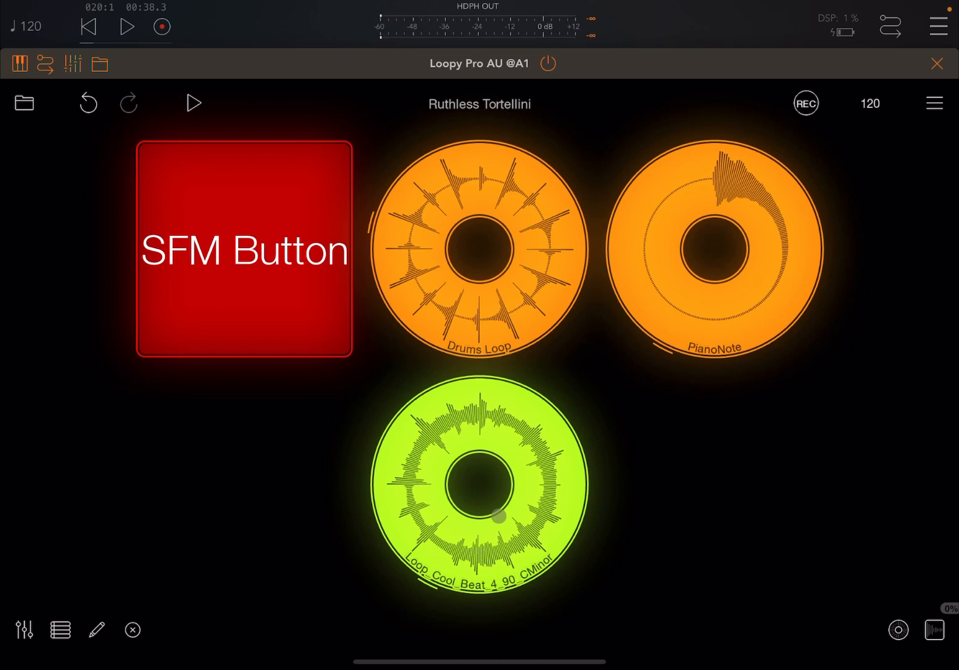
Play the session and test the SFM Button, then reopen its Solo action settings
left_click(128, 28)
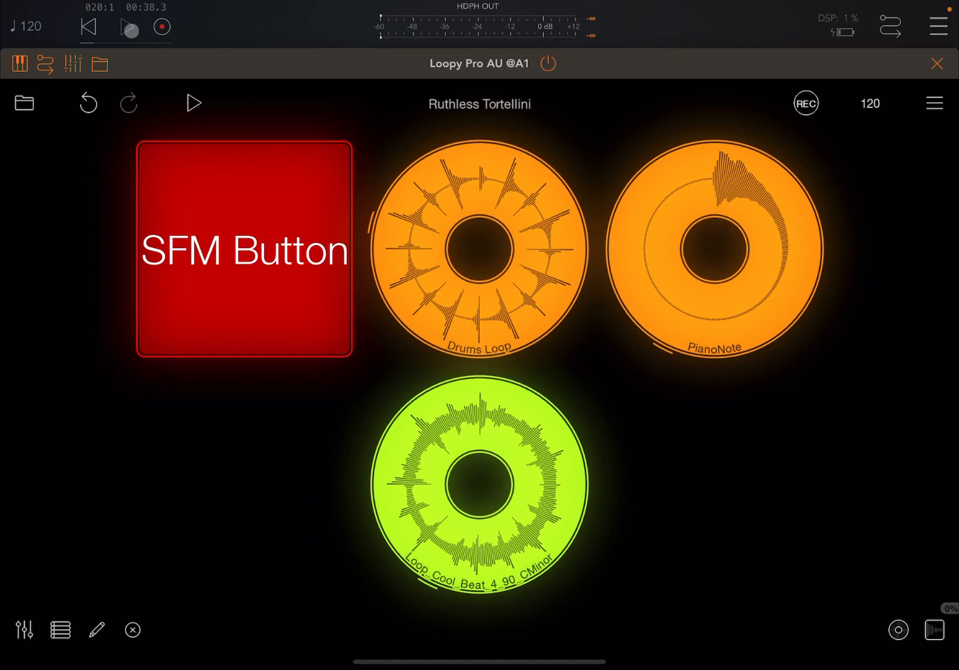
left_click(193, 103)
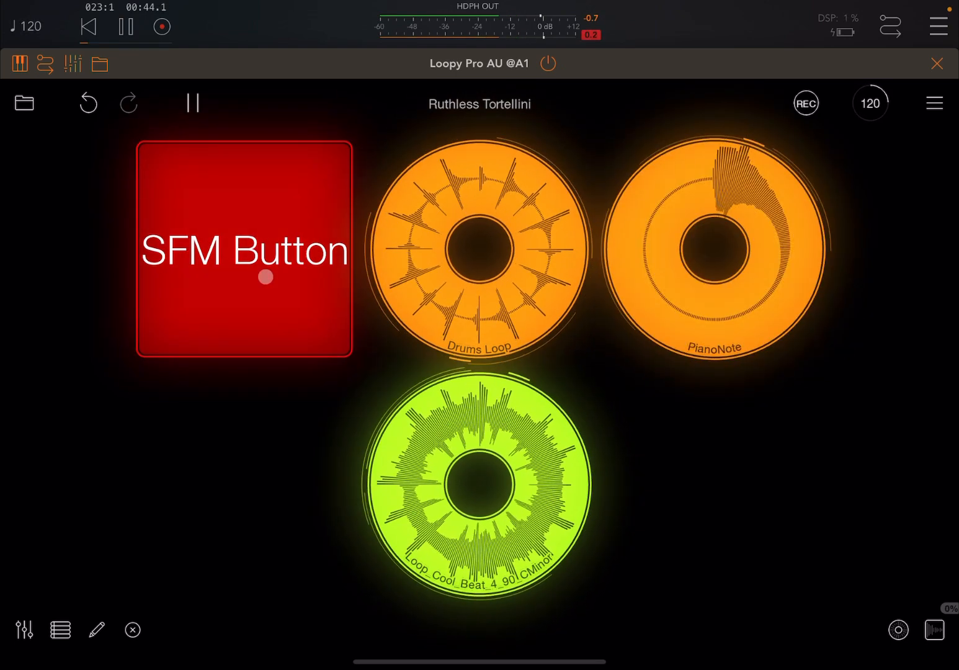
left_click(126, 28)
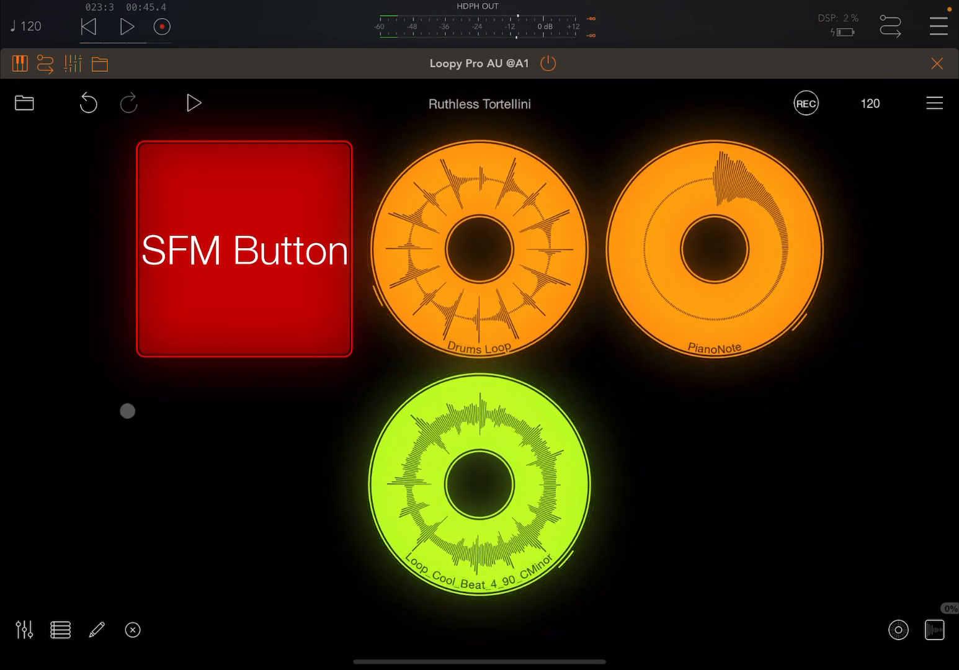
left_click(96, 630)
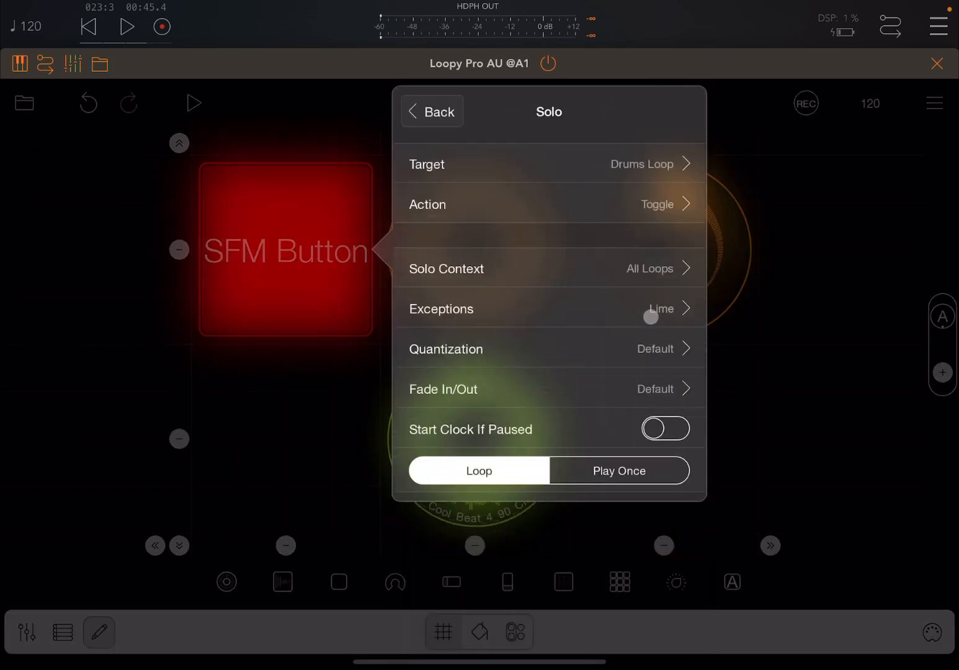
Replace the Lime exception with a Specific Clip exception for Loop_Cool_Beat_4_90_CMinor
left_click(549, 308)
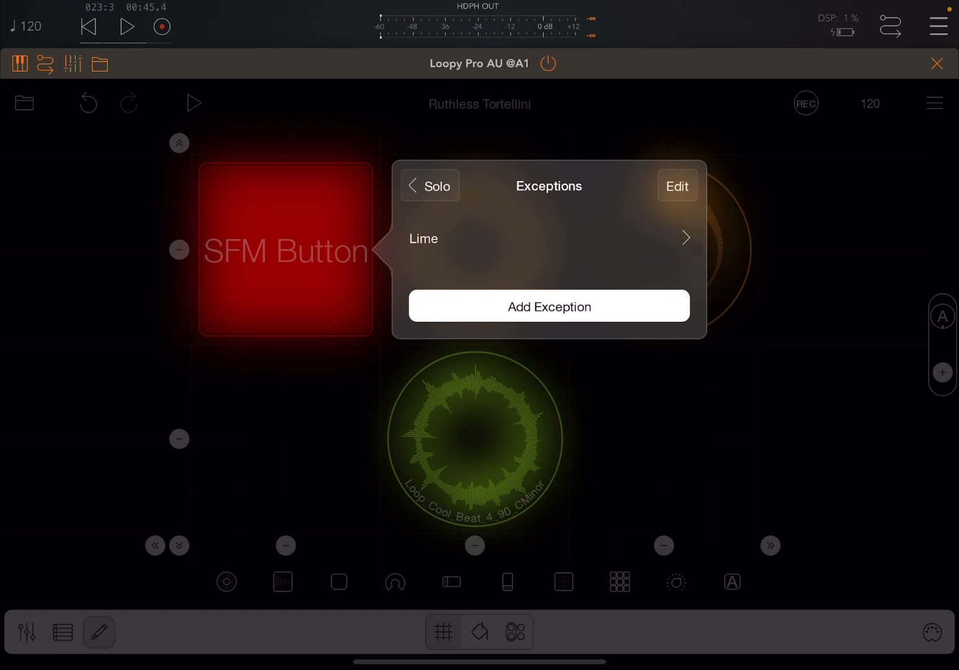
left_click(678, 186)
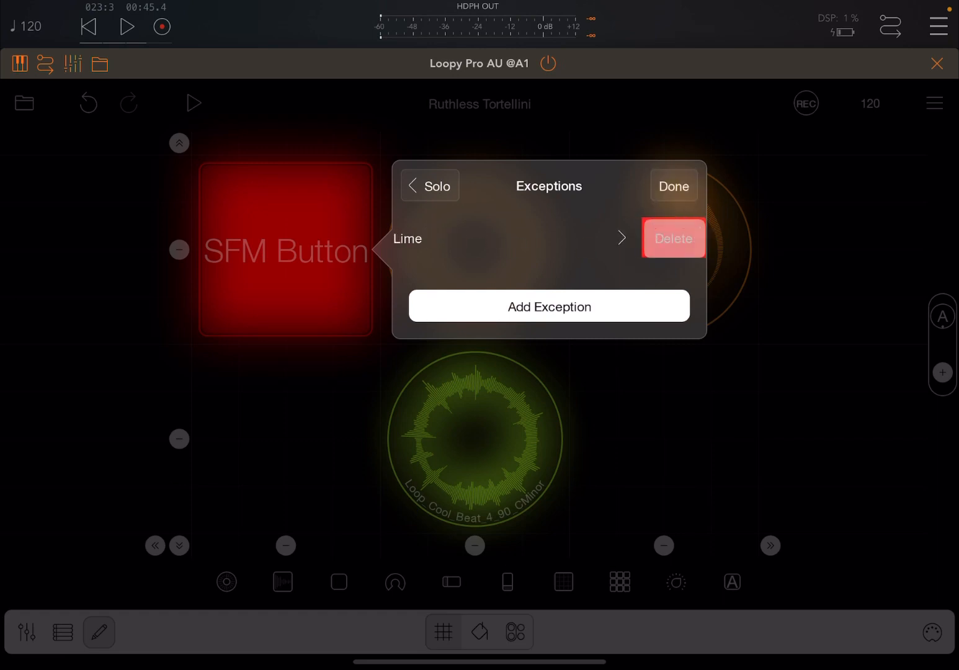
left_click(549, 305)
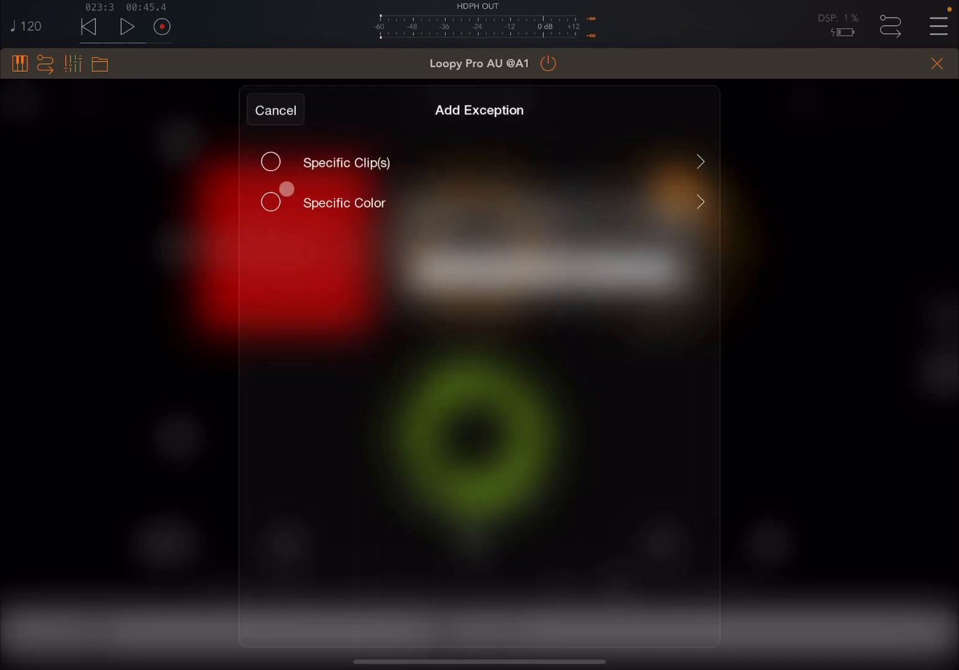
left_click(345, 203)
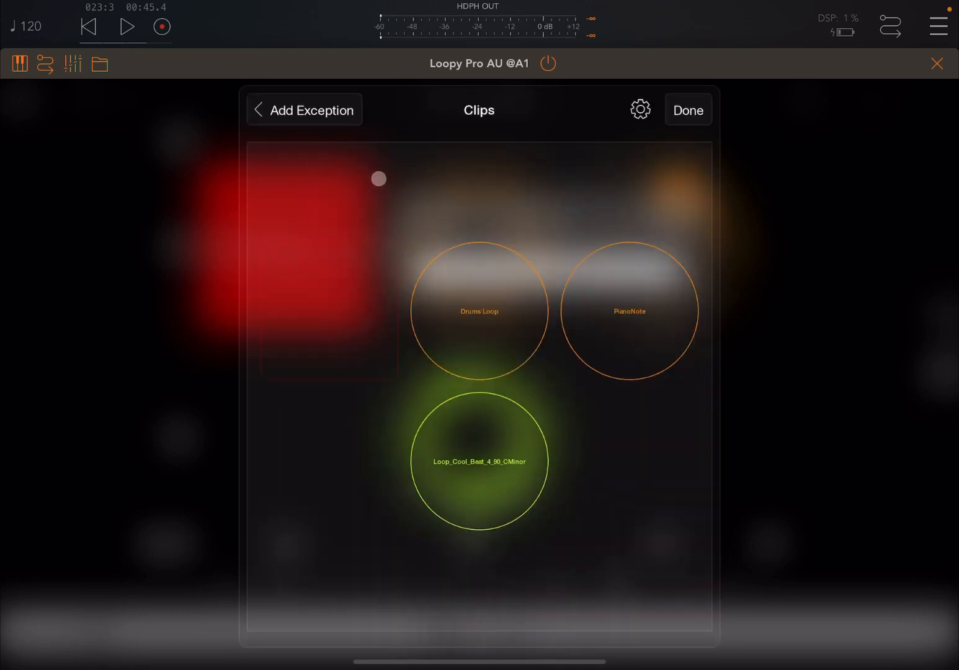
left_click(479, 461)
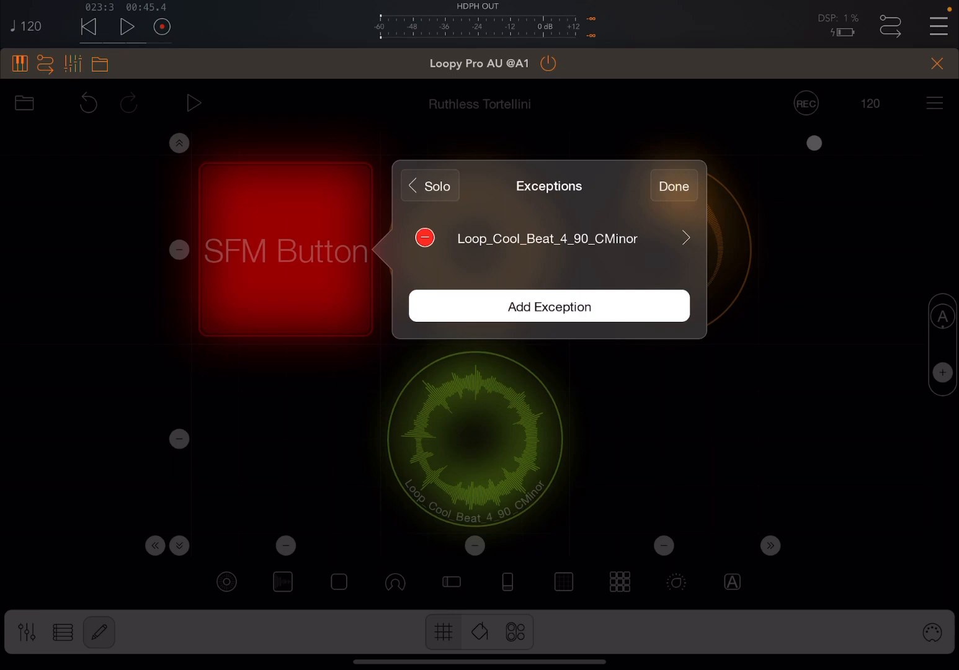
left_click(672, 186)
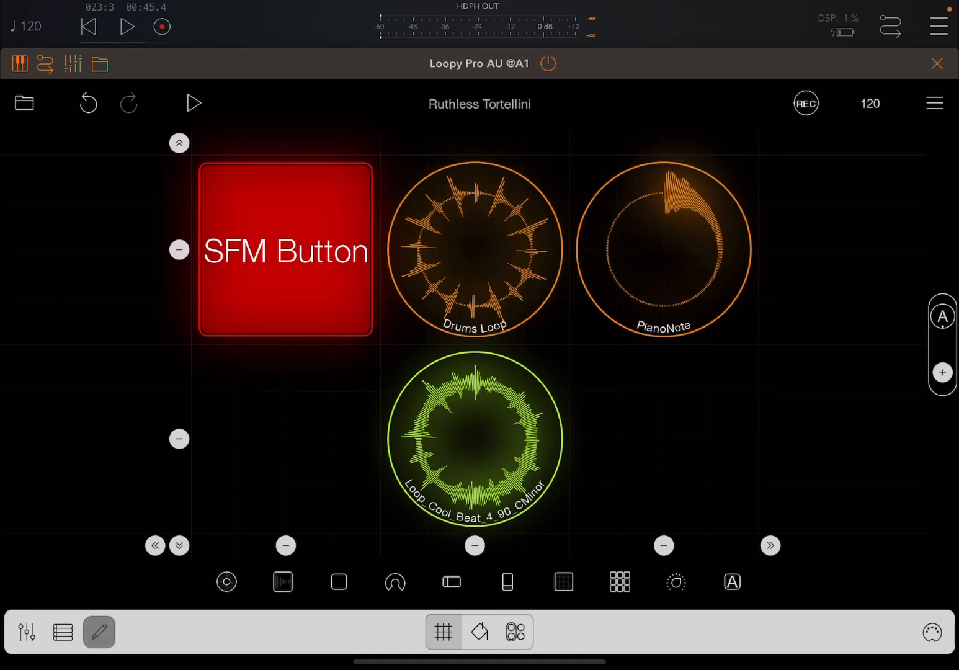
Play the session to test the button again, then reopen its Solo action settings
left_click(127, 26)
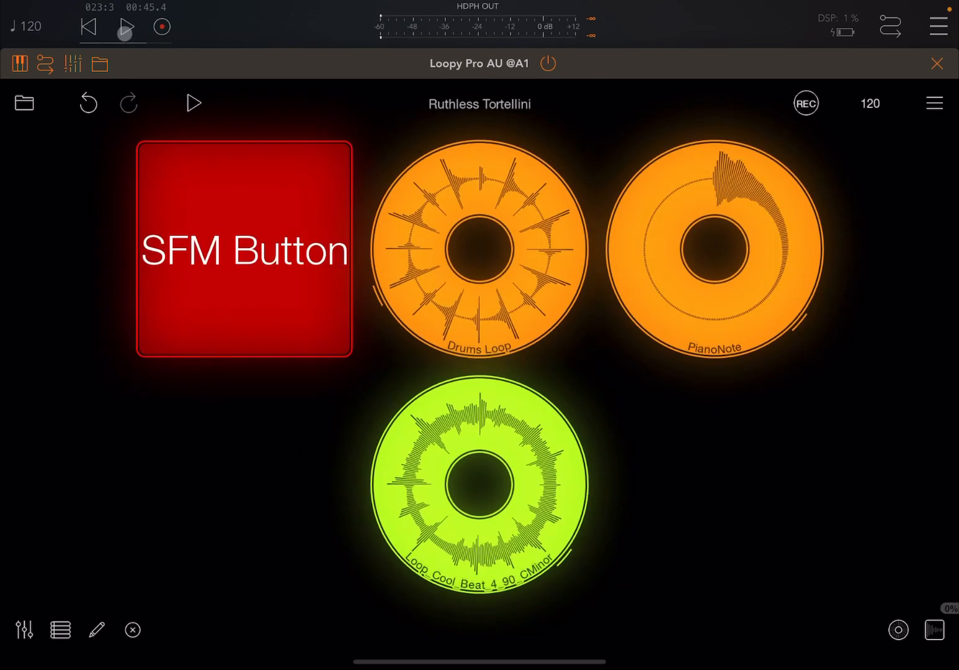
left_click(194, 103)
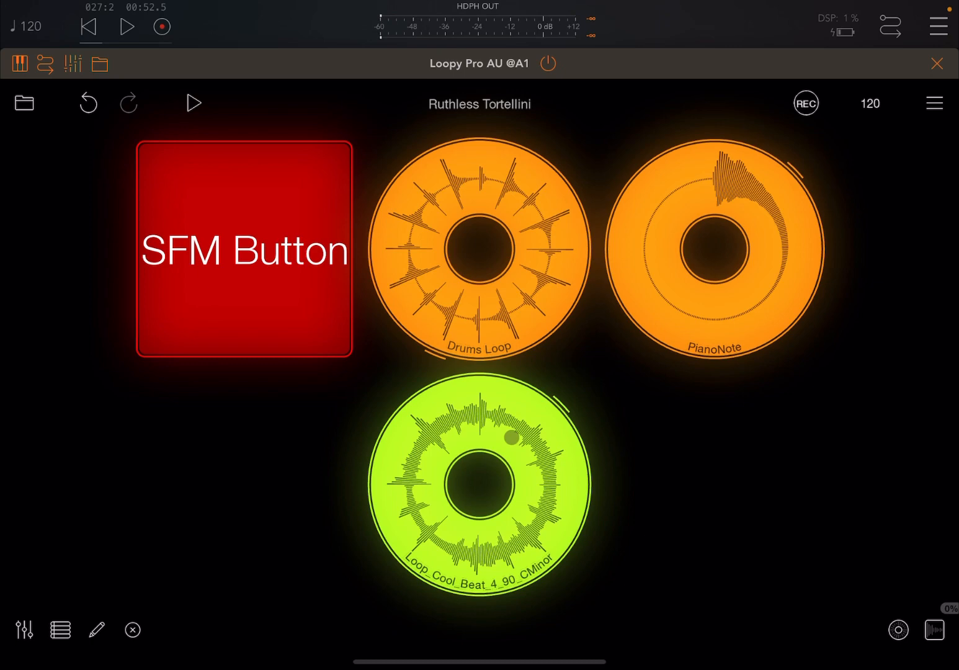
left_click(97, 630)
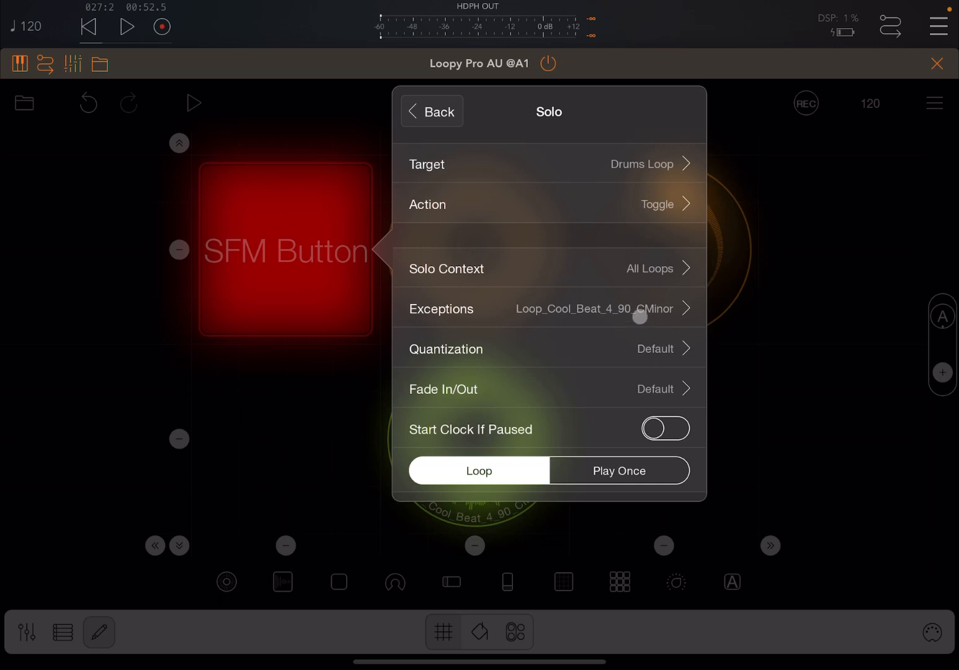
Review the solo Action choices, keeping Toggle, and close the button's settings
left_click(655, 203)
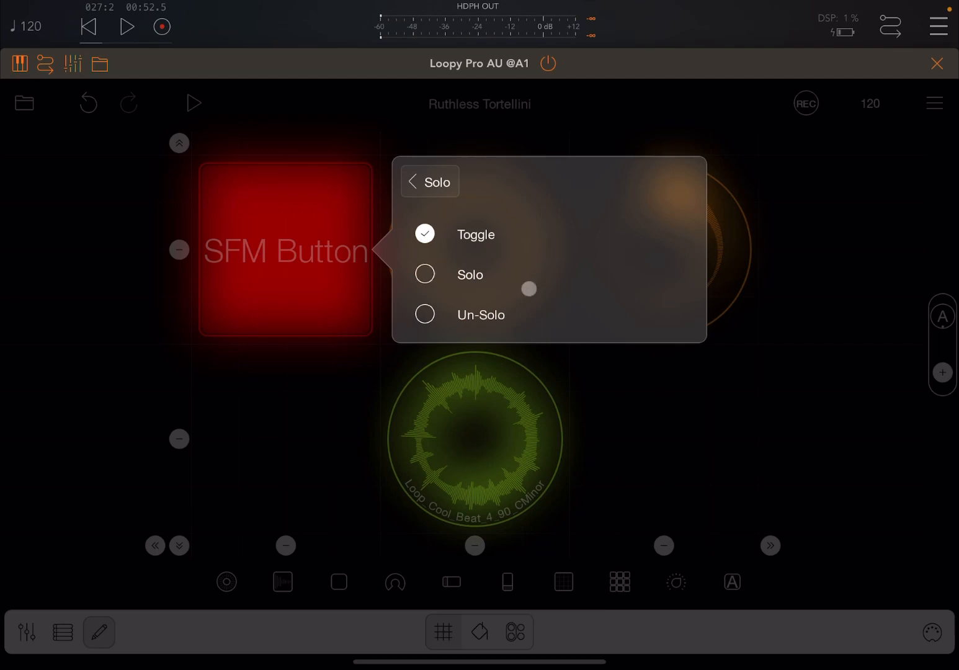
mouse_move(456, 316)
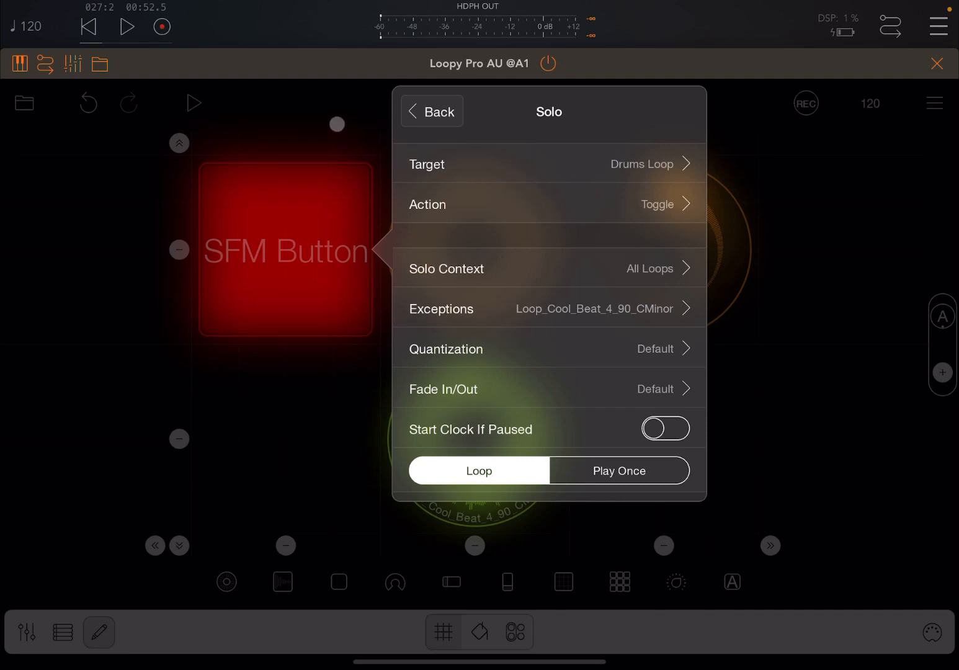
left_click(432, 112)
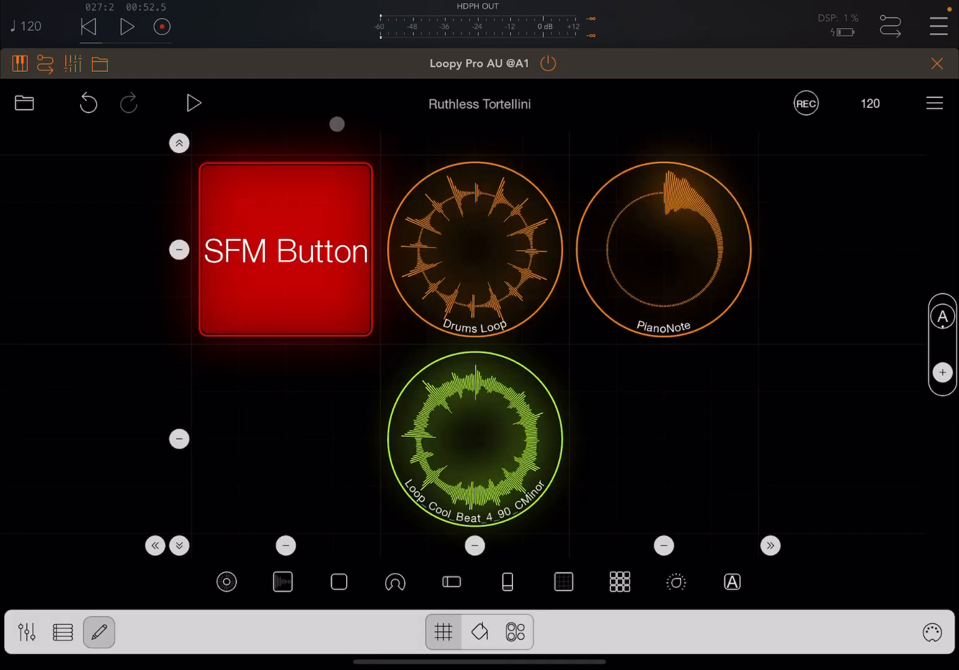